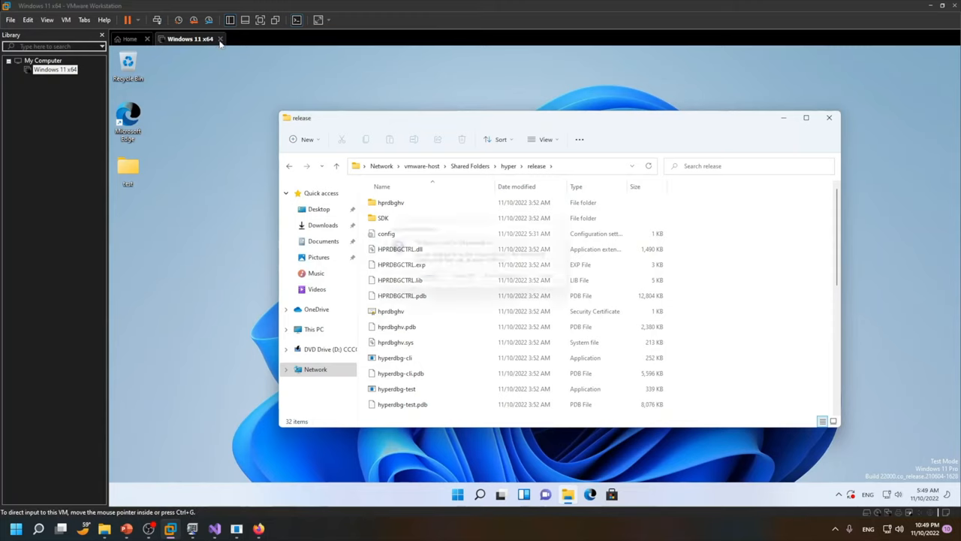
# - Remove the Windows 11 x64 machine's existing Serial Port 2 and begin adding new hardware
pyautogui.click(221, 38)
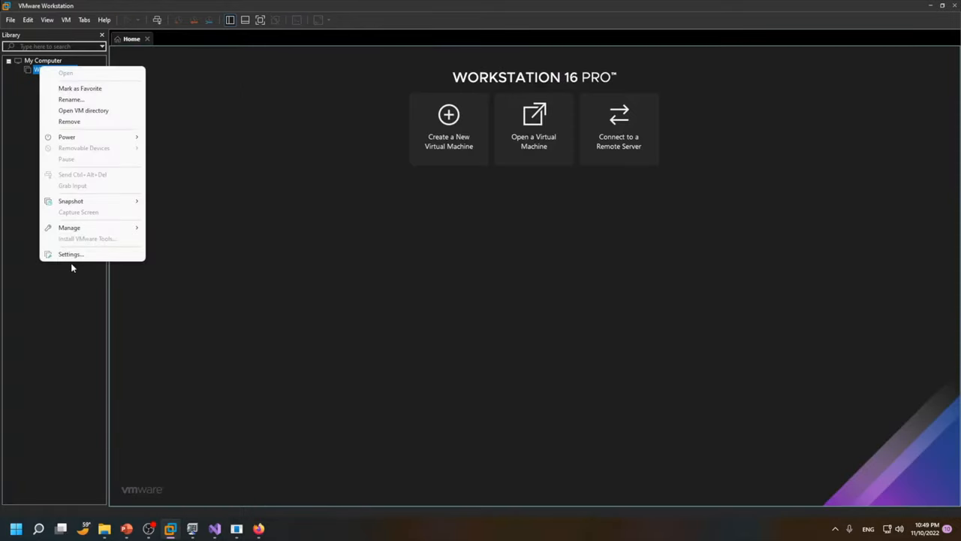
pyautogui.click(70, 254)
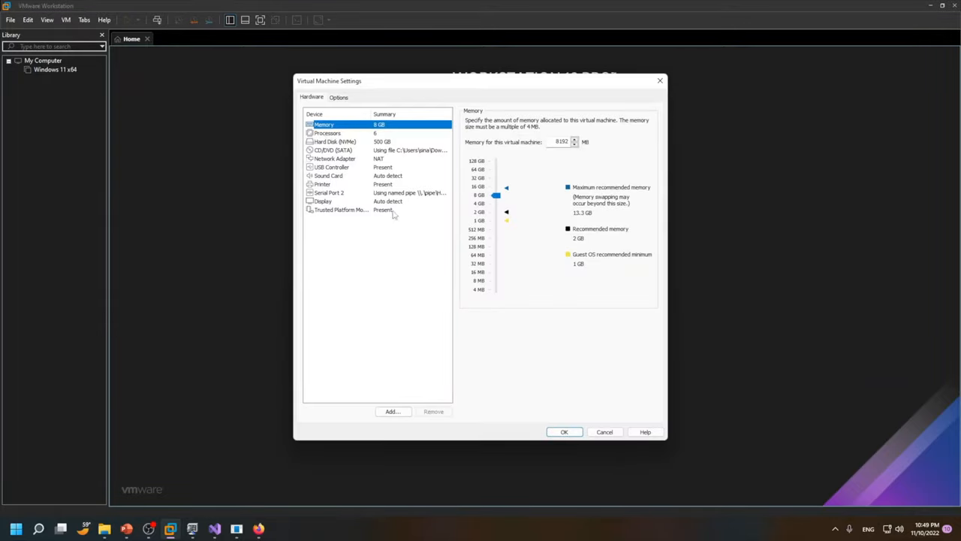
pyautogui.click(329, 192)
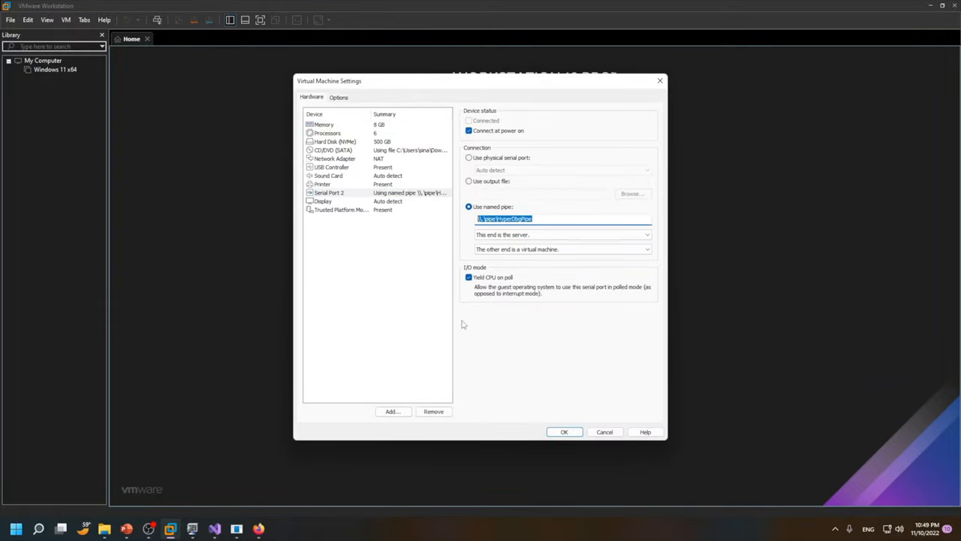
pyautogui.click(322, 192)
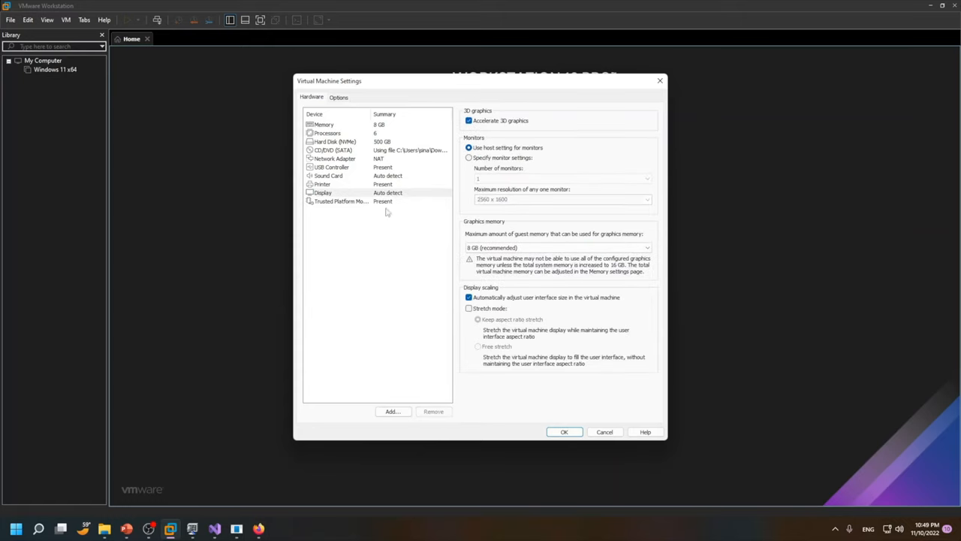
pyautogui.click(392, 411)
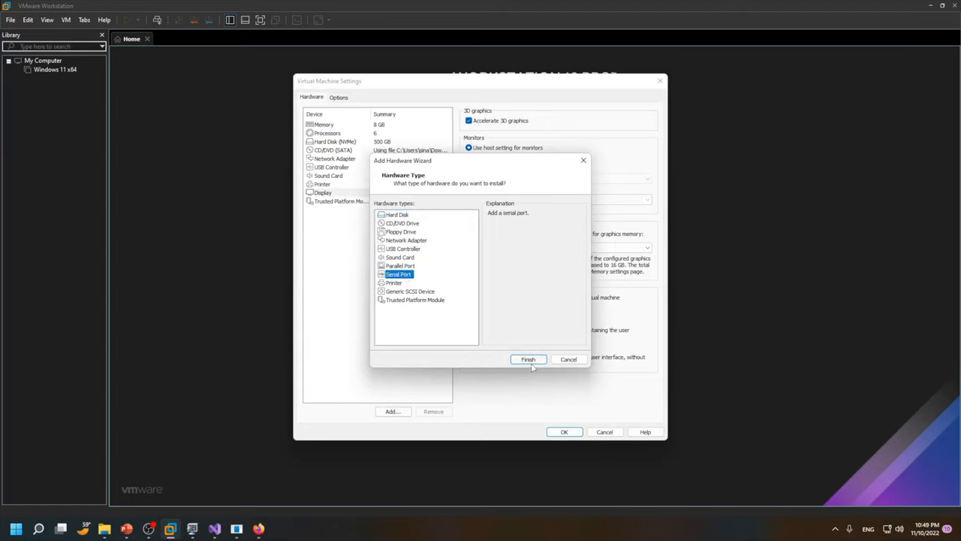
# - Add the serial port and, after reviewing the connection options, choose Use named pipe
pyautogui.click(528, 359)
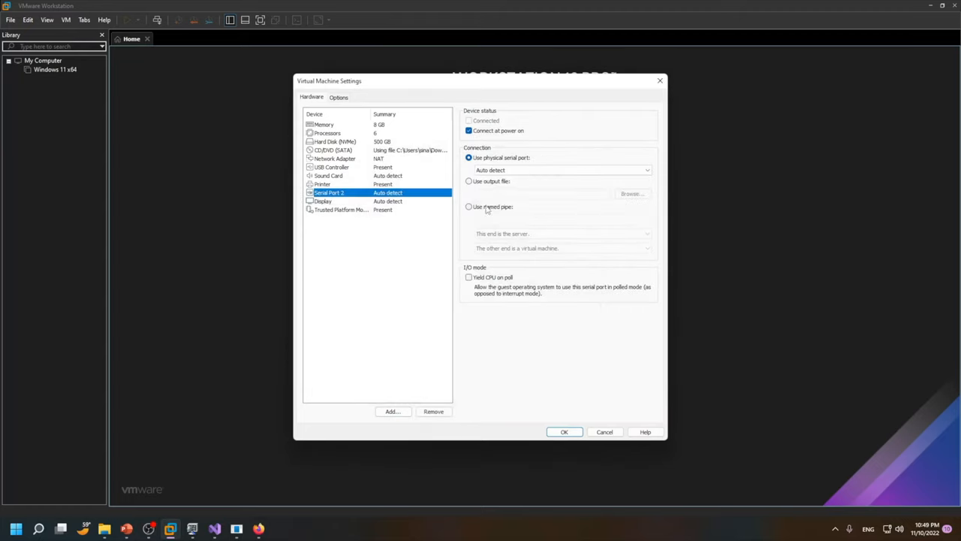
pyautogui.click(468, 206)
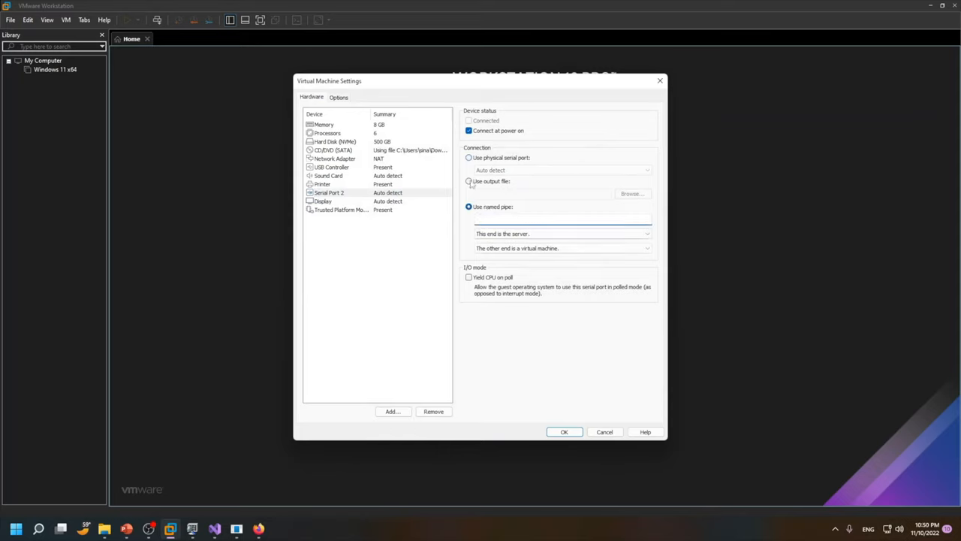
pyautogui.click(470, 181)
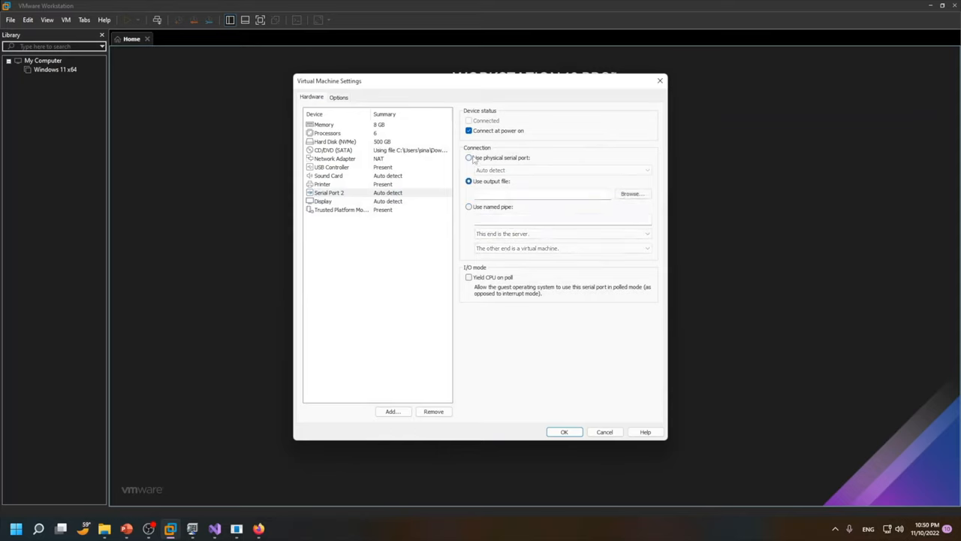
pyautogui.click(469, 158)
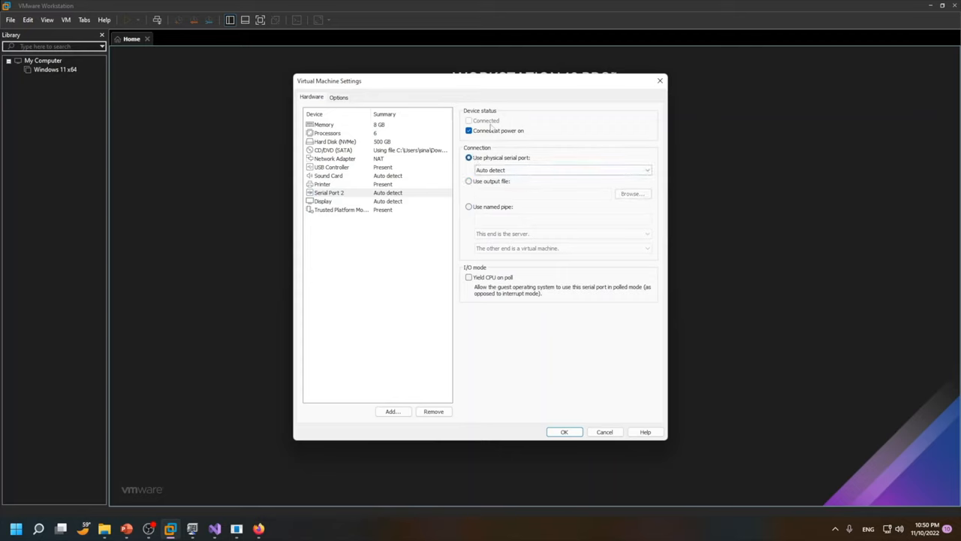
pyautogui.click(562, 169)
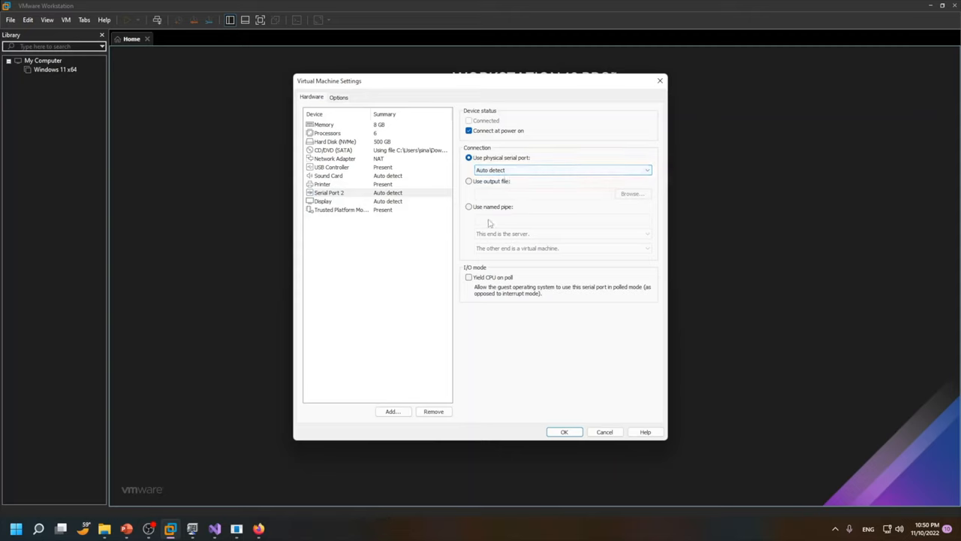
pyautogui.click(469, 206)
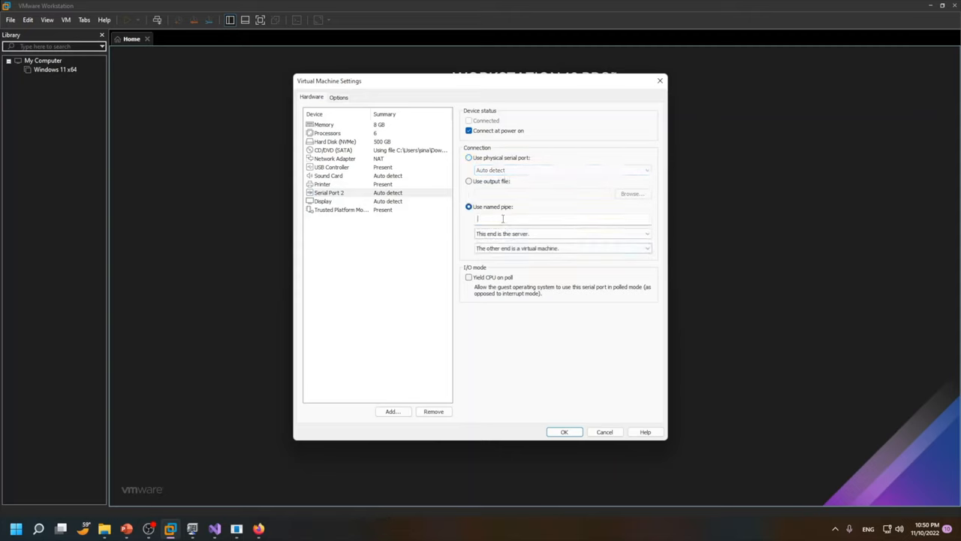
# - Enter named pipe \\.\pipe\HyperDbgPipe and enable Yield CPU on poll
pyautogui.write('\\\\.\\pipe\\HyperDbgPipe')
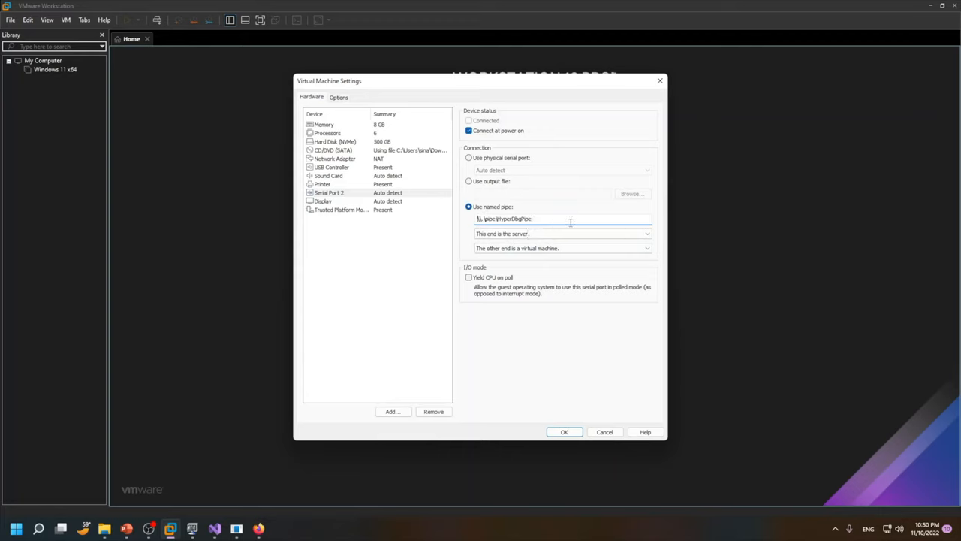
pyautogui.doubleClick(516, 218)
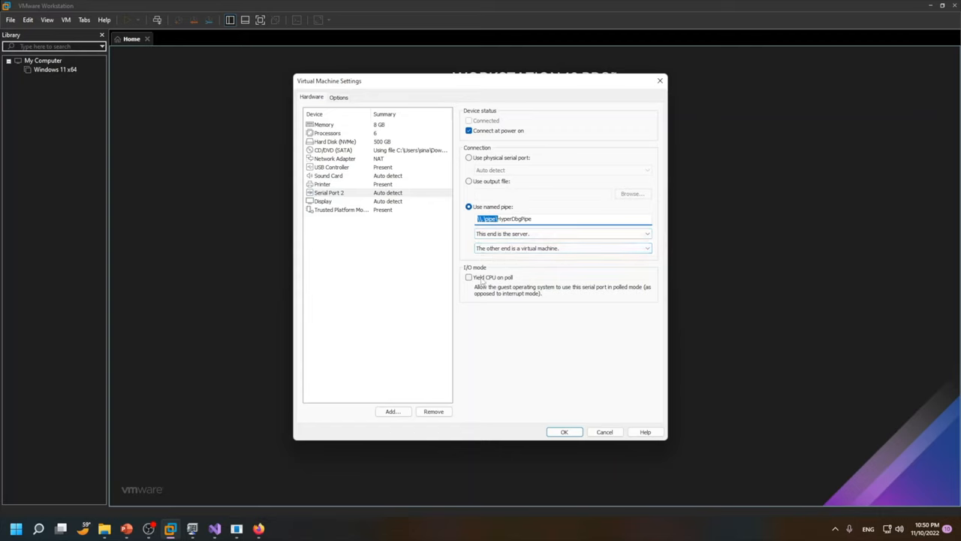
pyautogui.click(469, 277)
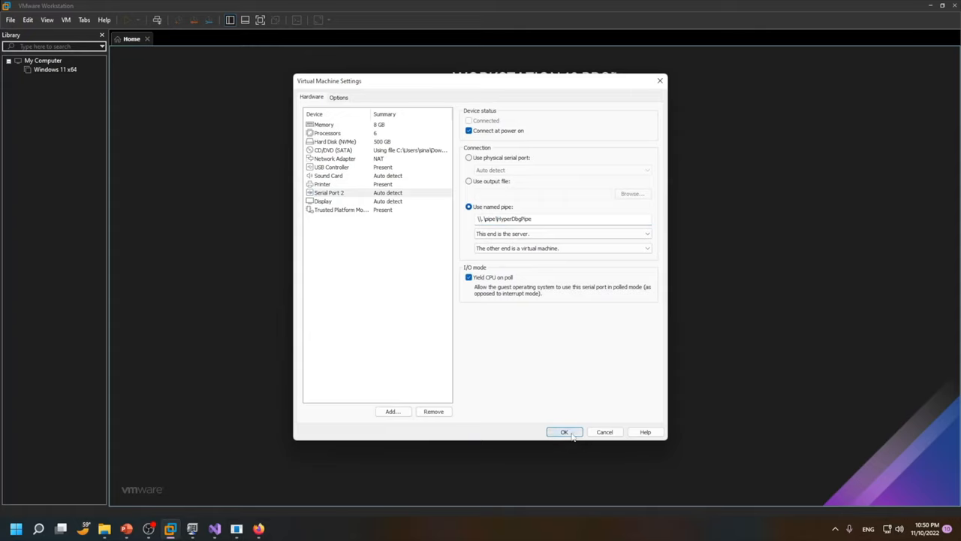
# - Save the VM settings and request reverting to the Debug with Symbols snapshot
pyautogui.click(564, 432)
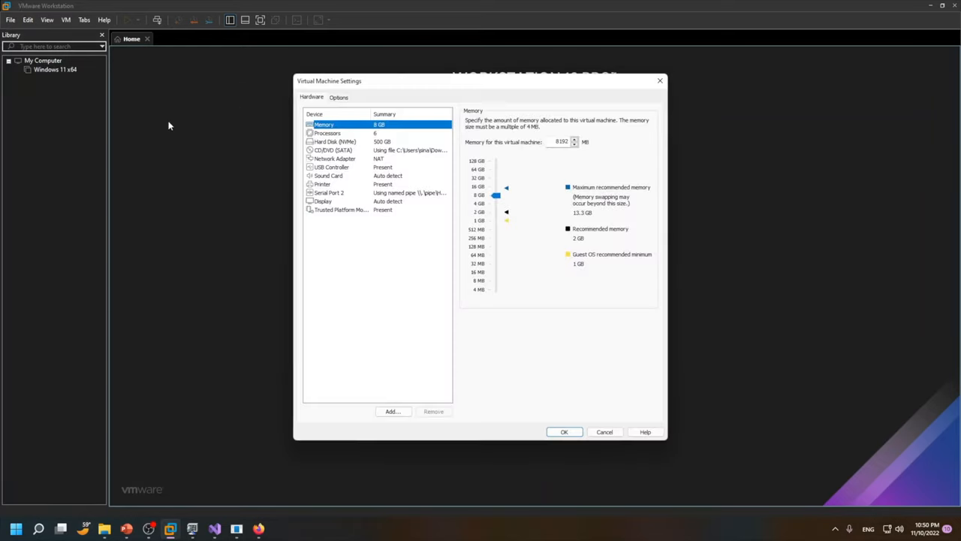
pyautogui.click(329, 192)
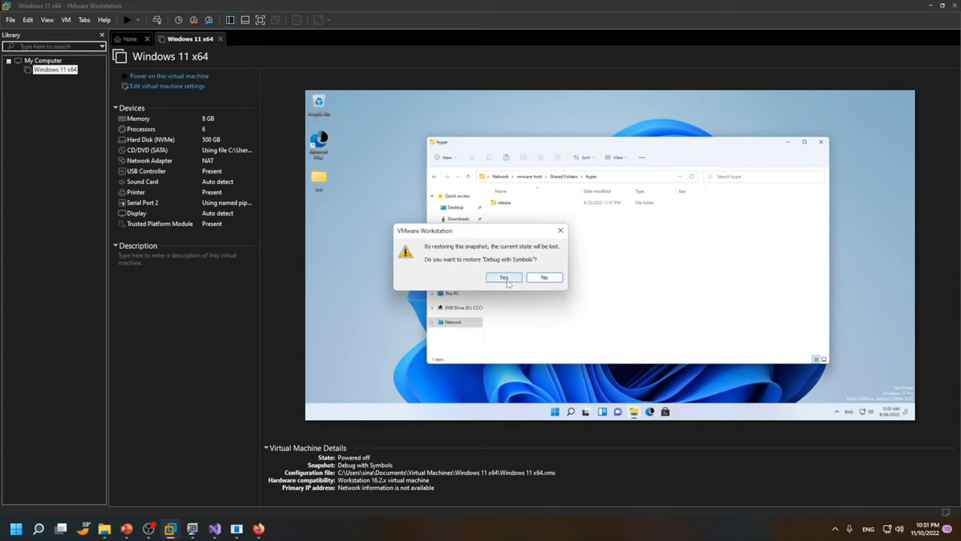
pyautogui.moveTo(486, 147)
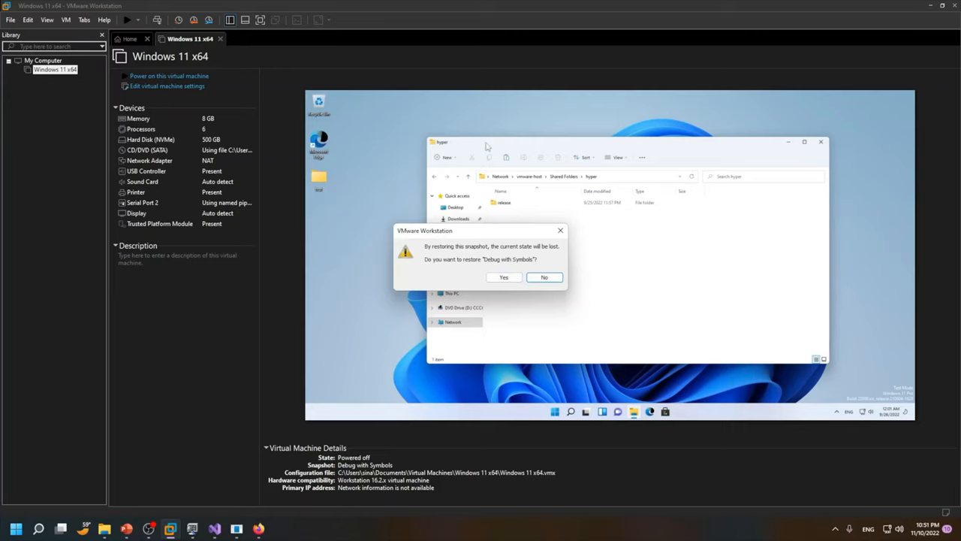
pyautogui.moveTo(374, 167)
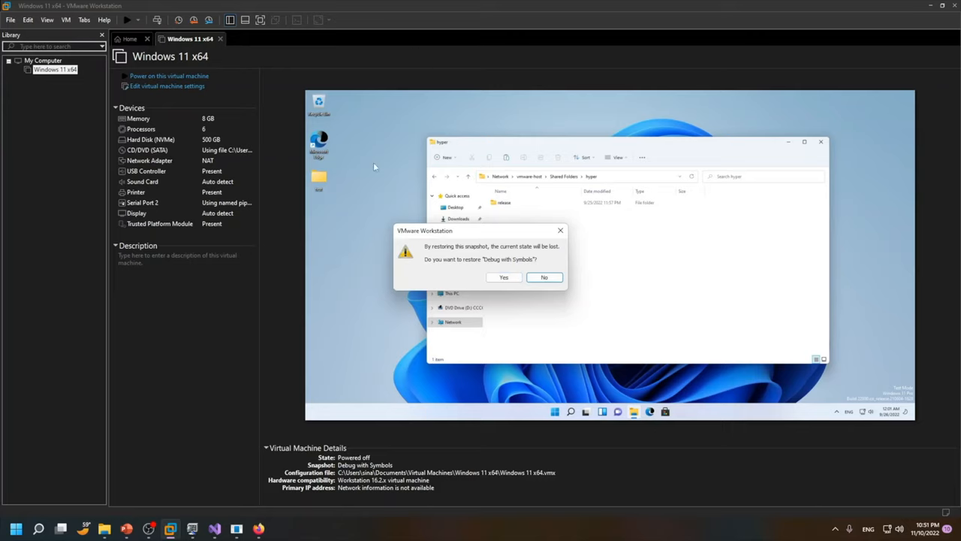
# - Confirm restoring the Debug with Symbols snapshot so the VM resumes
pyautogui.click(543, 278)
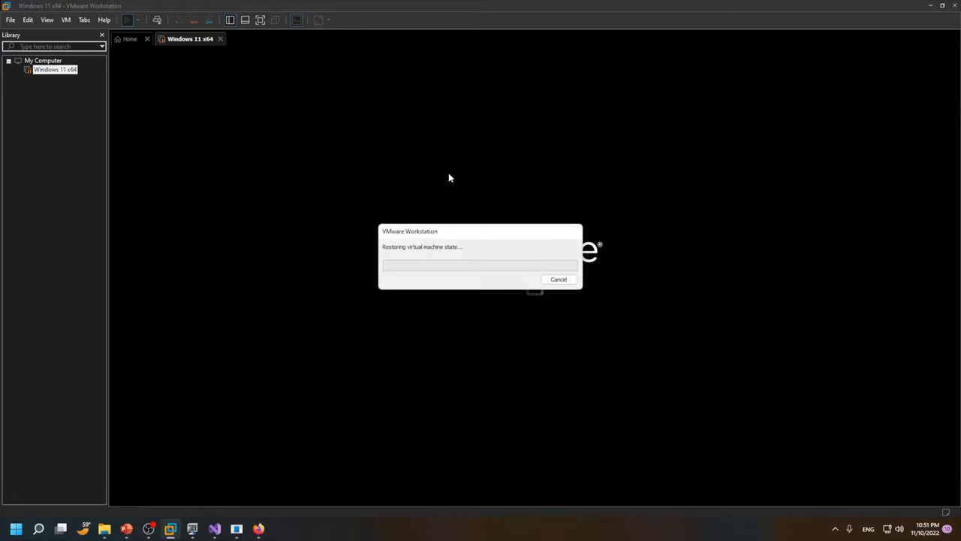
pyautogui.moveTo(192, 45)
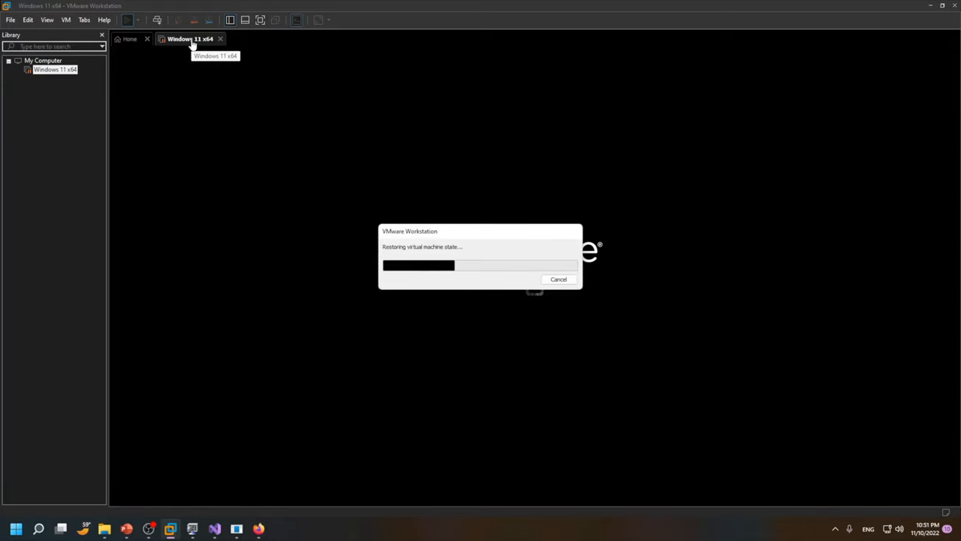
pyautogui.moveTo(706, 71)
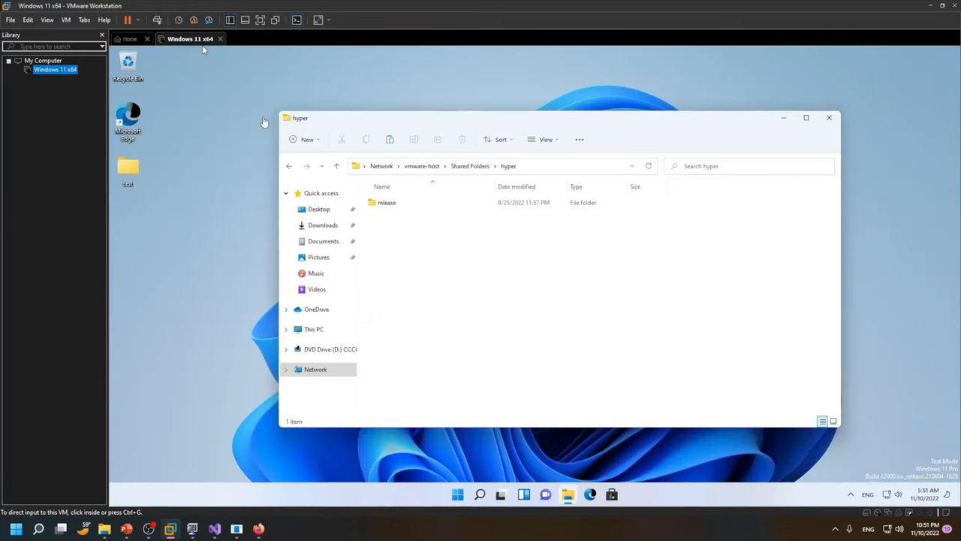
pyautogui.moveTo(856, 210)
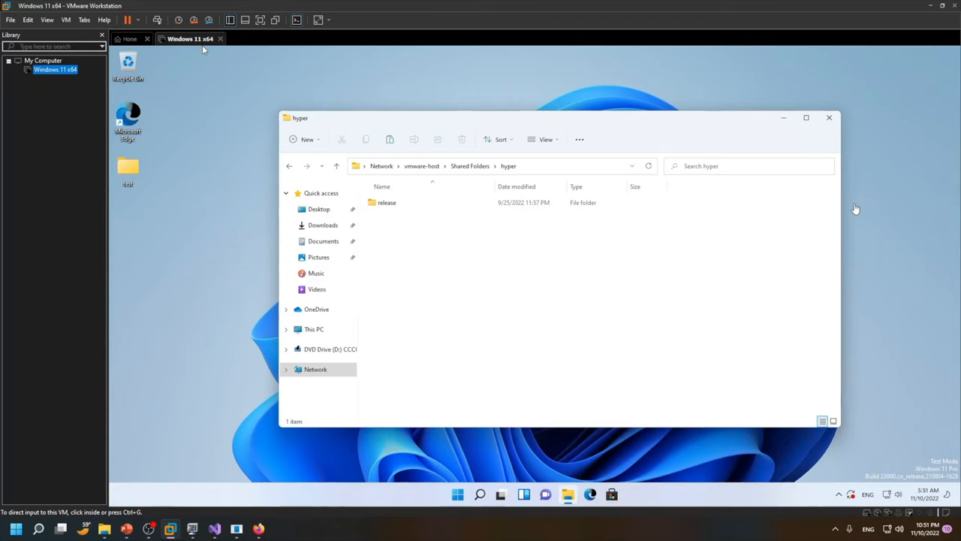
pyautogui.moveTo(785, 118)
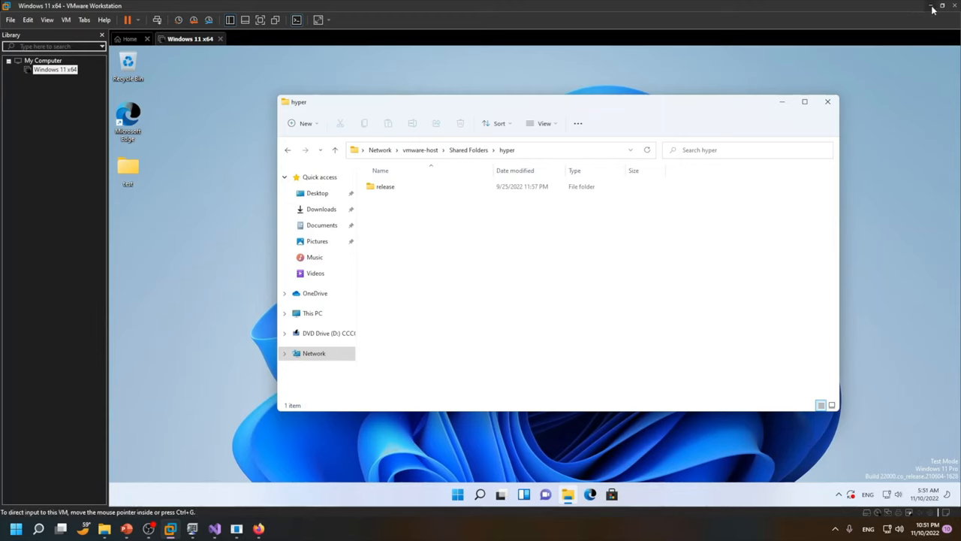
pyautogui.moveTo(911, 20)
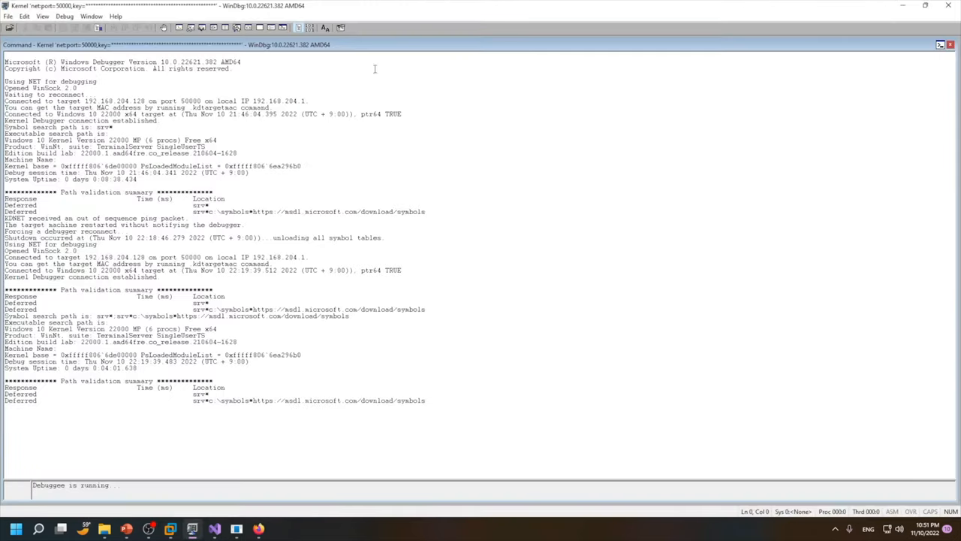
pyautogui.moveTo(912, 467)
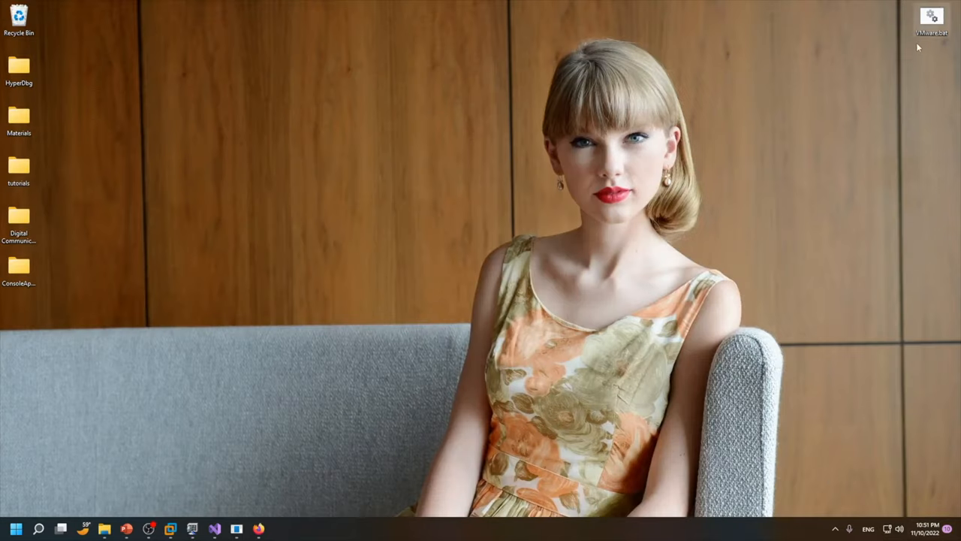
pyautogui.rightClick(931, 19)
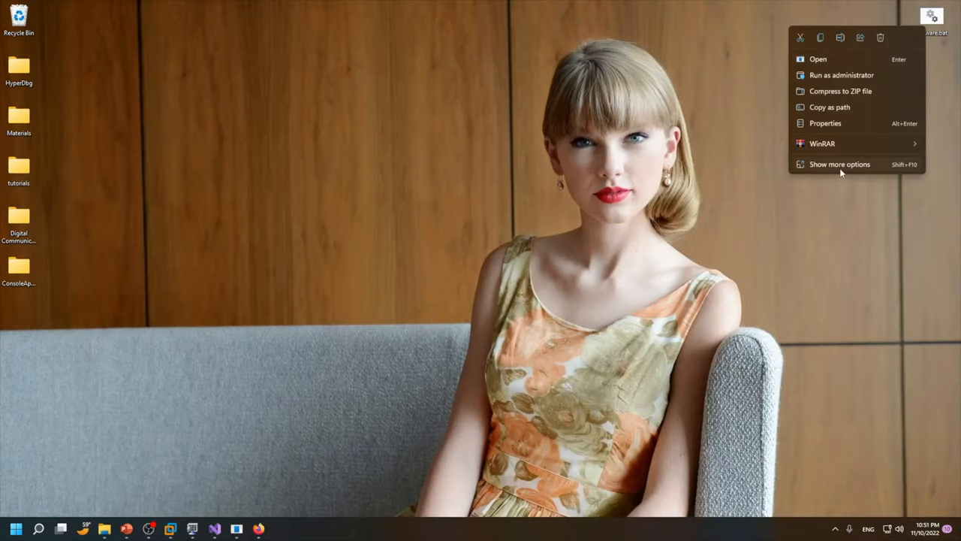
pyautogui.click(818, 58)
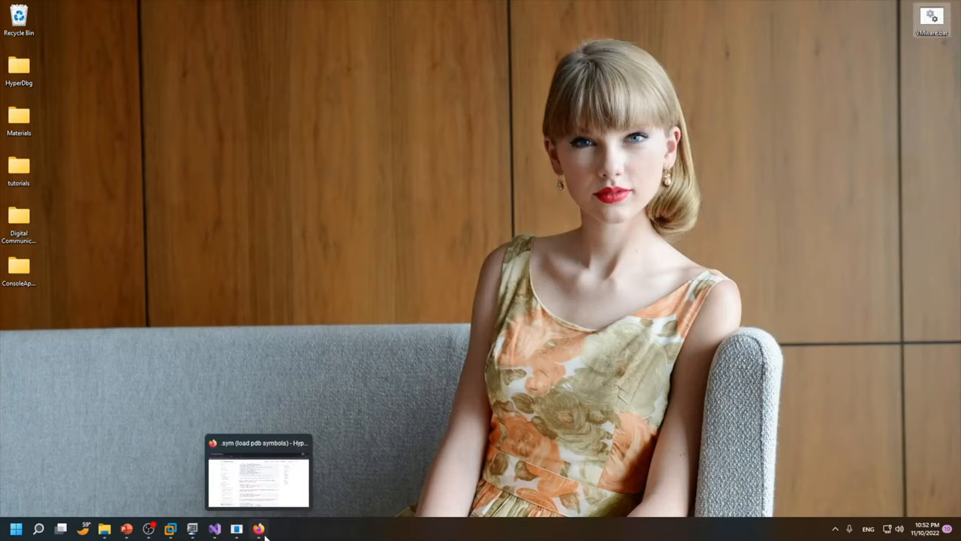
pyautogui.click(258, 470)
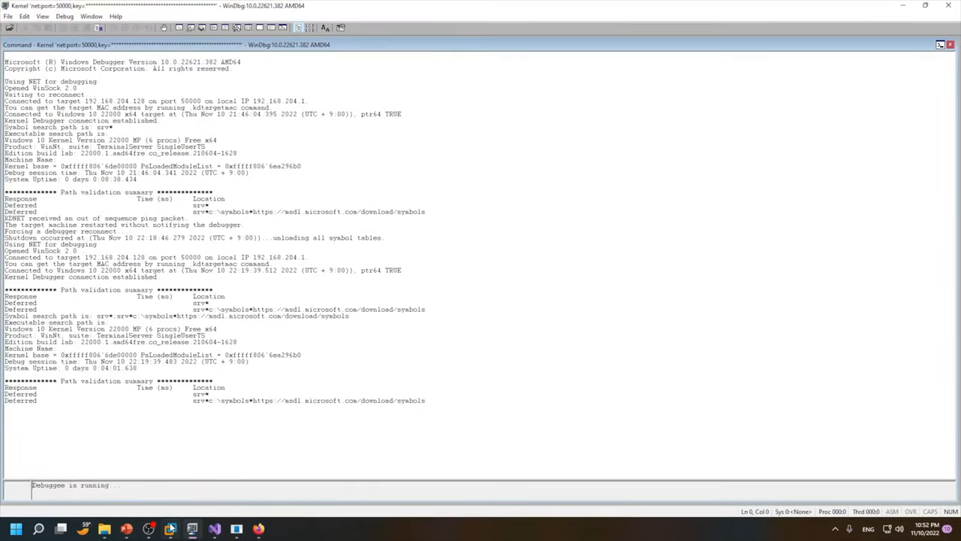
# - Switch to the Windows 11 x64 VM and select the release folder in the shared hyper folder
pyautogui.click(192, 529)
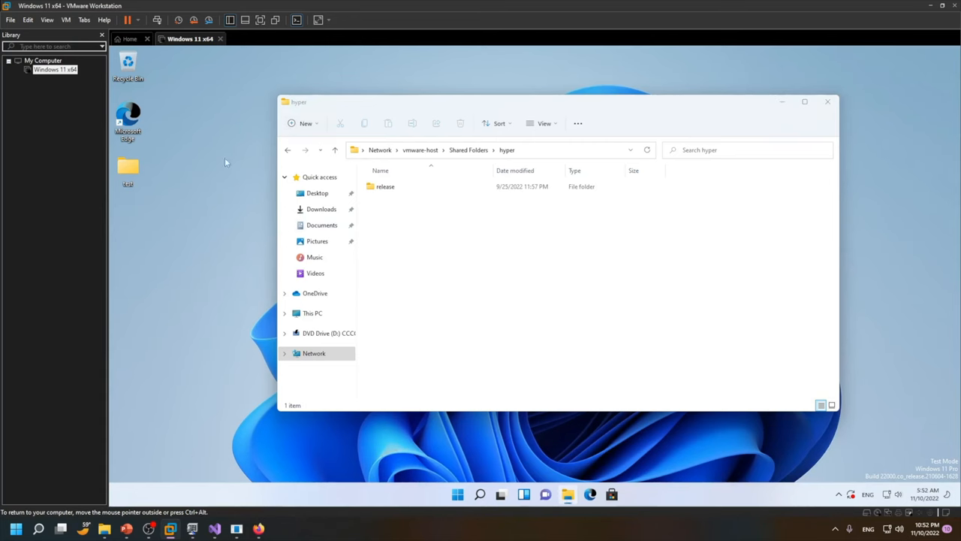
pyautogui.moveTo(476, 262)
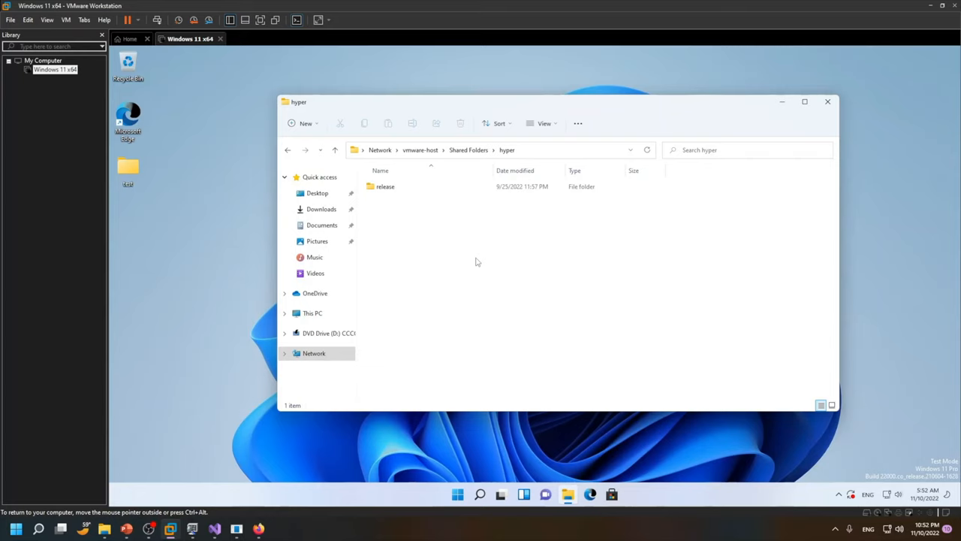
pyautogui.click(385, 186)
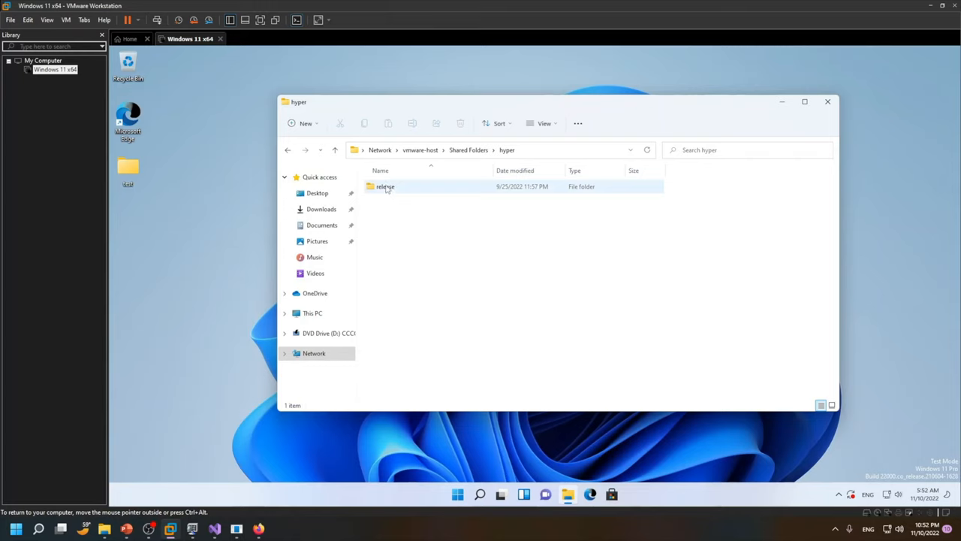
pyautogui.moveTo(385, 187)
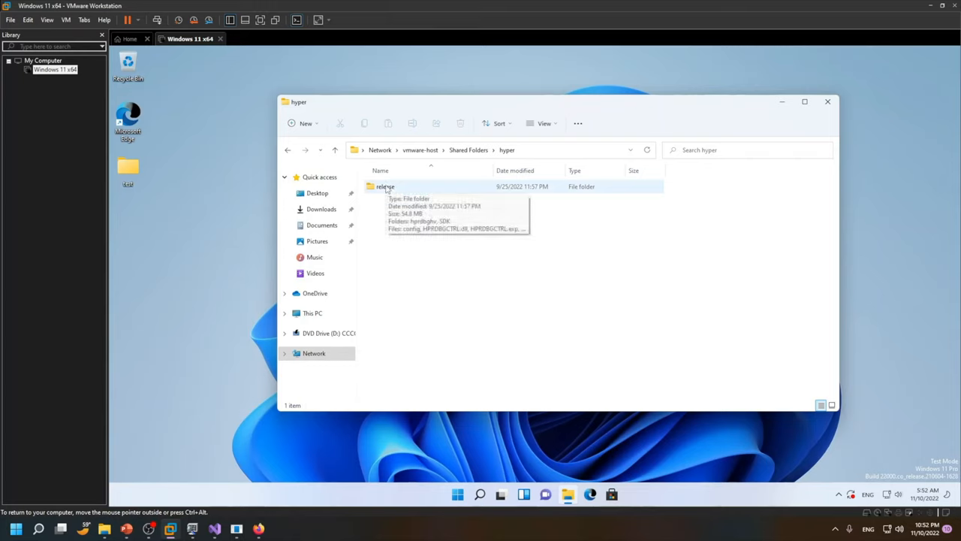
# - Launch hyperdbg-cli from the release folder and show the .debug command usage
pyautogui.doubleClick(385, 186)
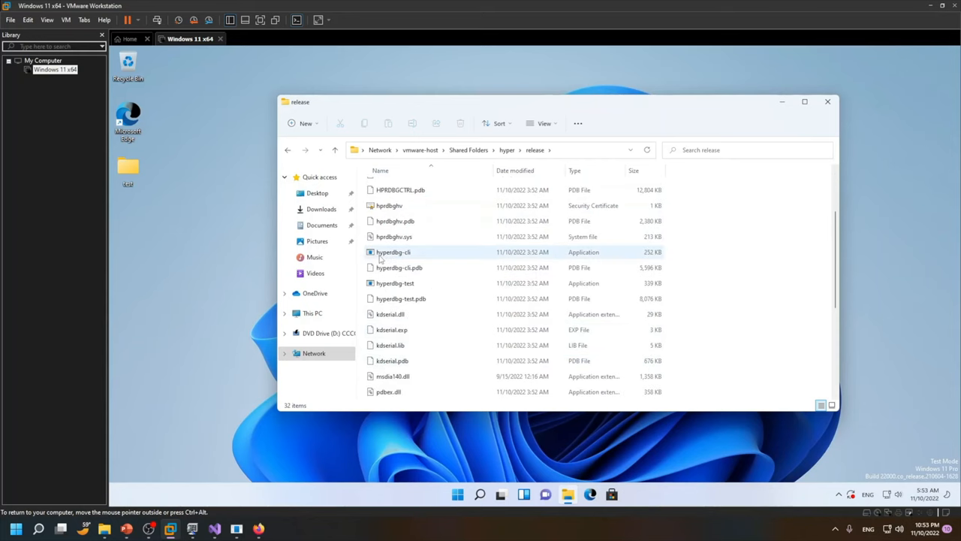
pyautogui.click(394, 252)
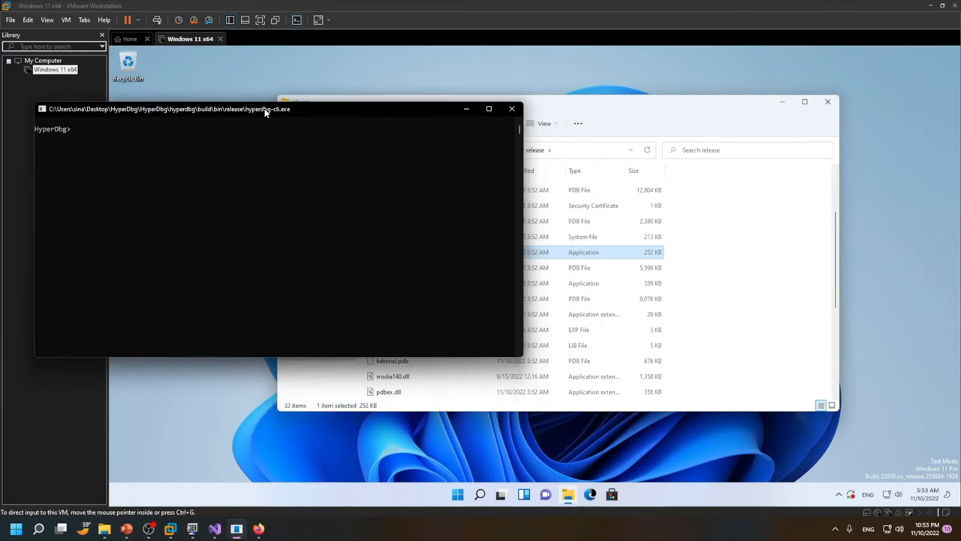
pyautogui.write('/')
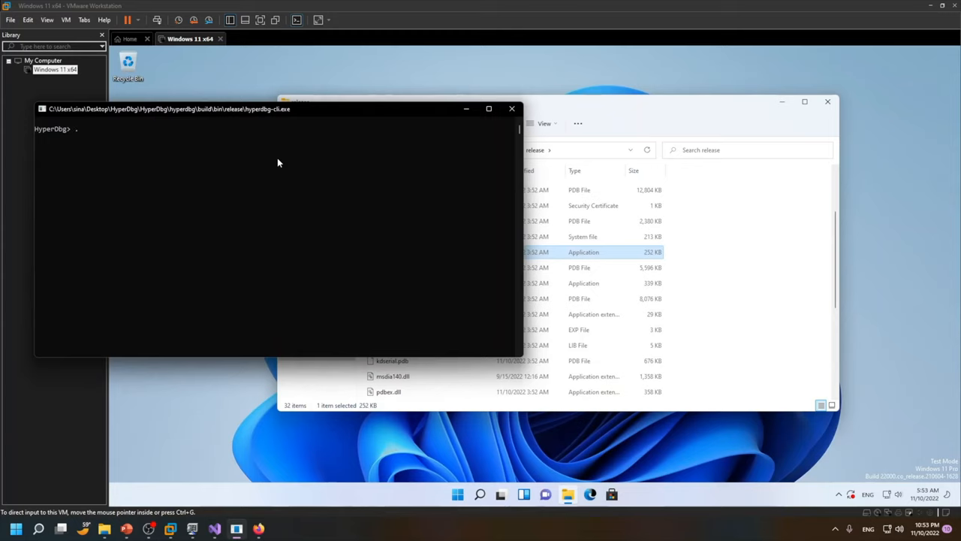
pyautogui.write('.')
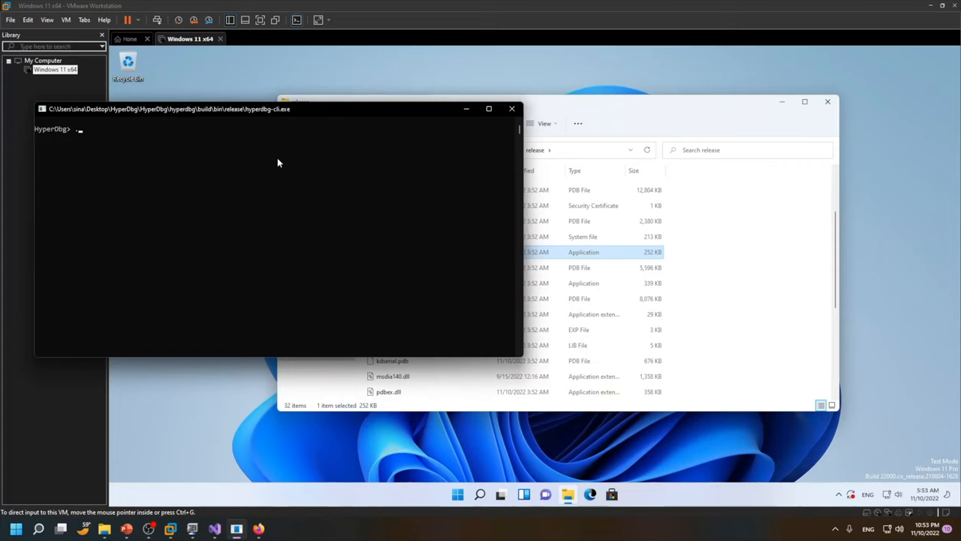
pyautogui.write('.debug')
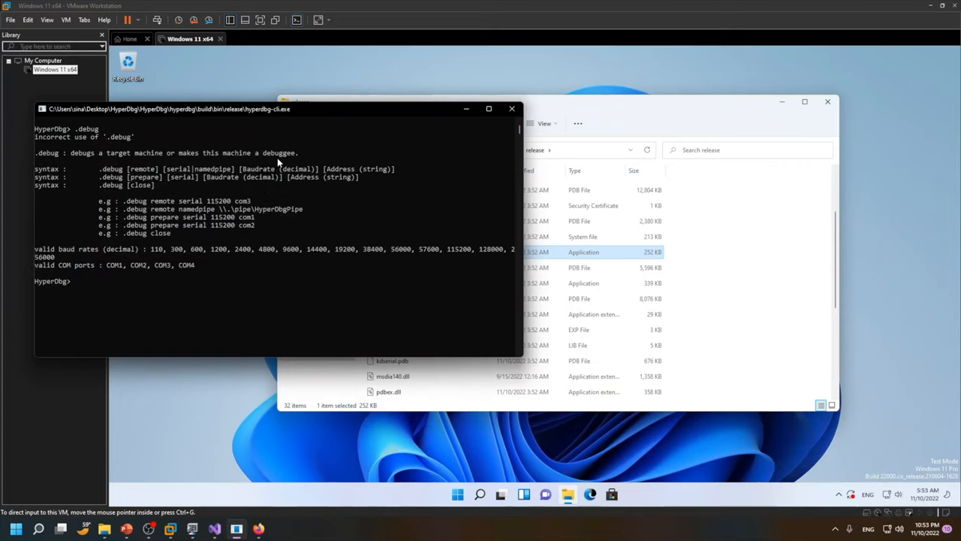
pyautogui.moveTo(128, 211)
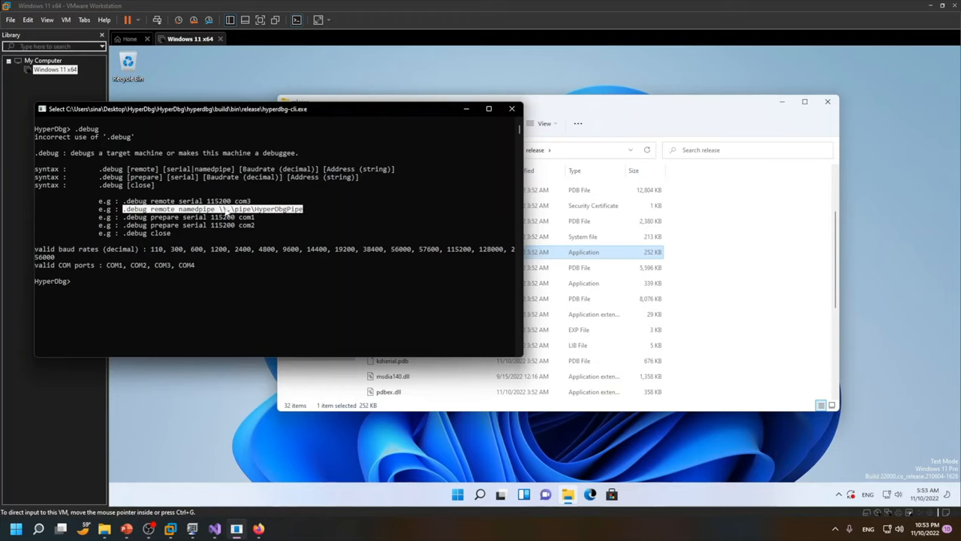
pyautogui.moveTo(54, 69)
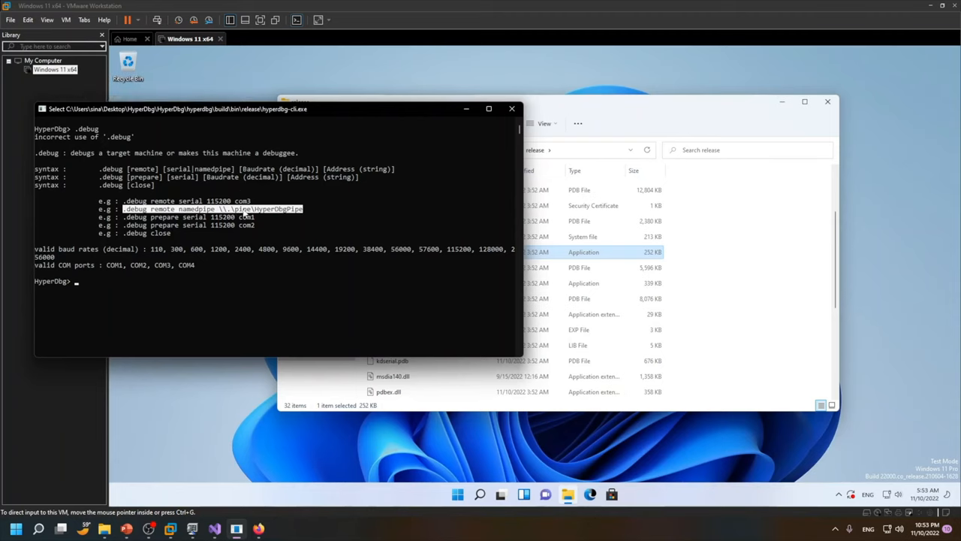
# - Run .debug remote namedpipe \\.\pipe\HyperDbgPipe so the host listens for the debuggee
pyautogui.write('.debug remote namedpipe \\\\.\\pipe\\HyperDbgPipe')
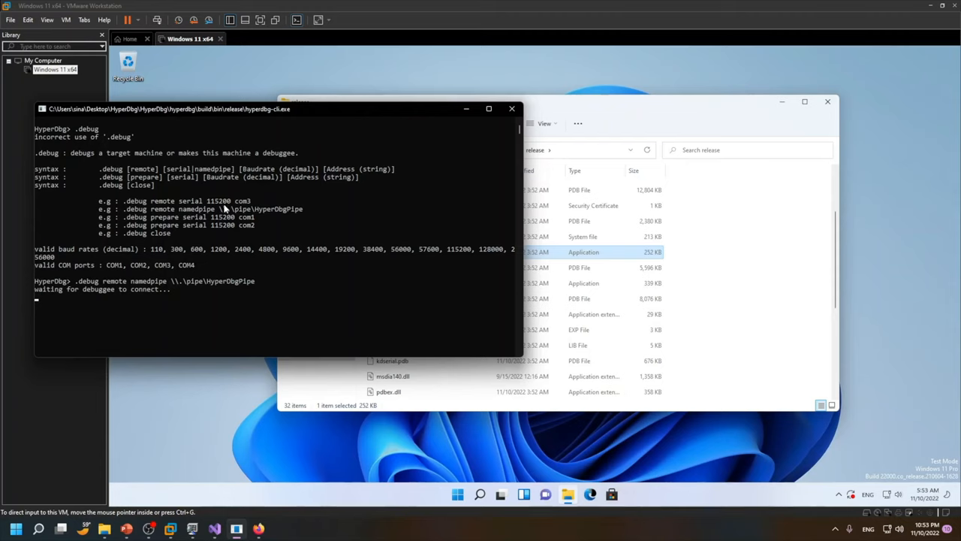
pyautogui.moveTo(235, 208)
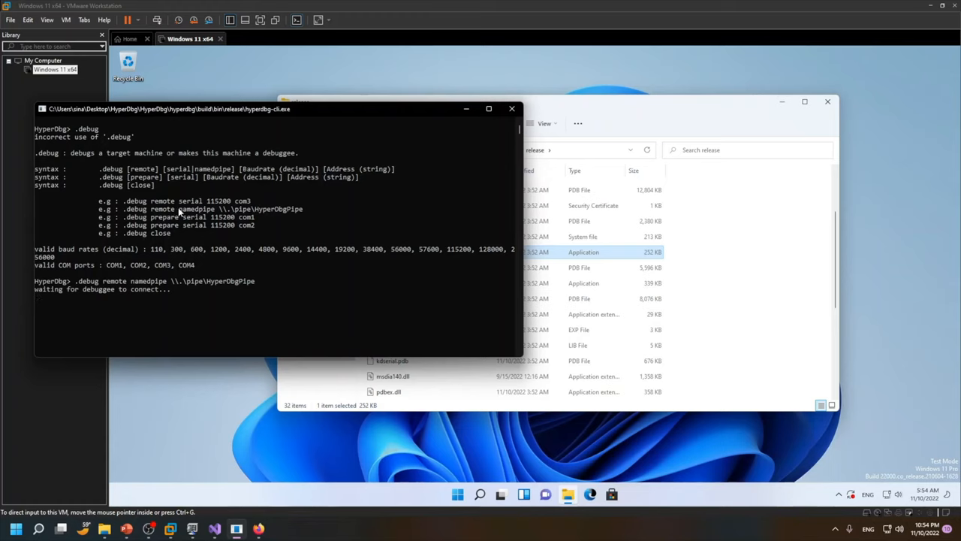
pyautogui.moveTo(715, 176)
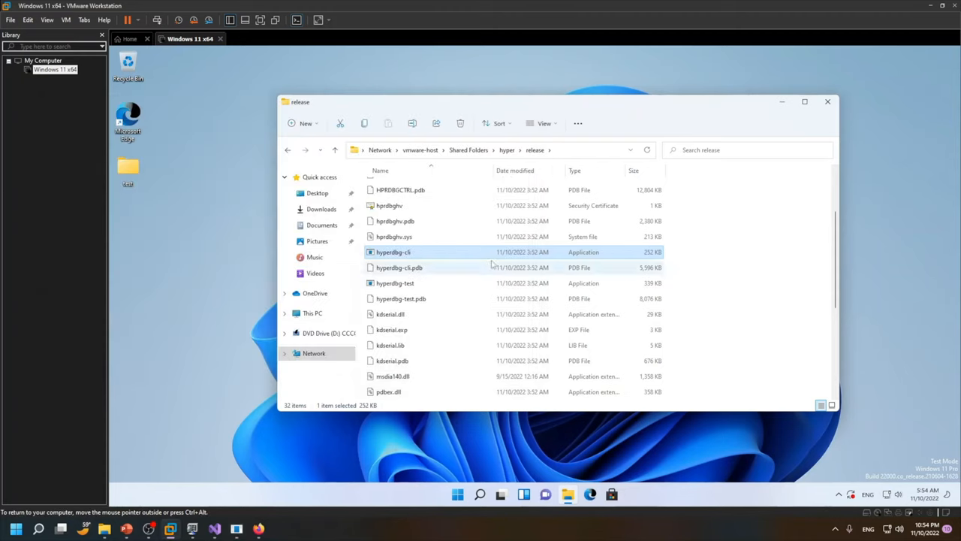
# - Run hyperdbg-cli as administrator in the VM and show .debug usage, marking an example line
pyautogui.rightClick(394, 252)
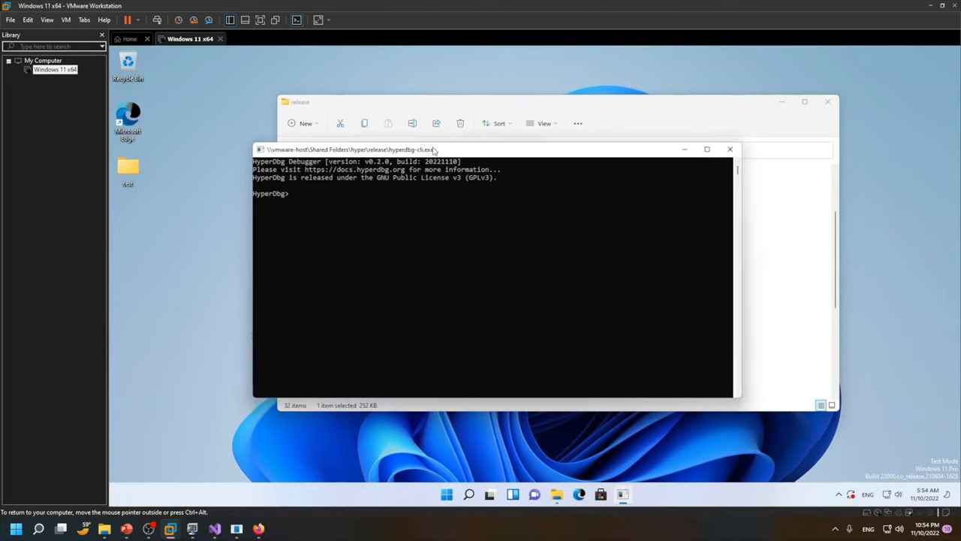
pyautogui.write('deub')
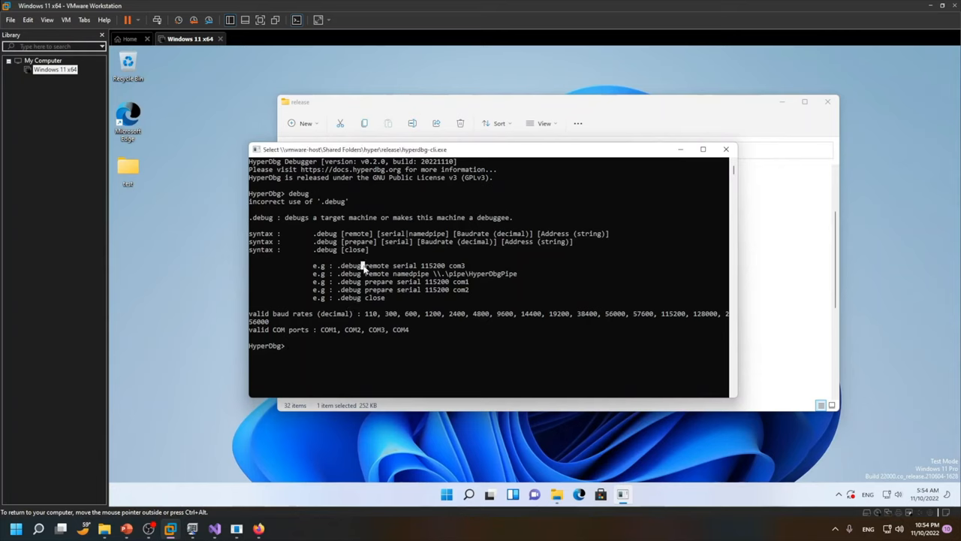
pyautogui.doubleClick(376, 265)
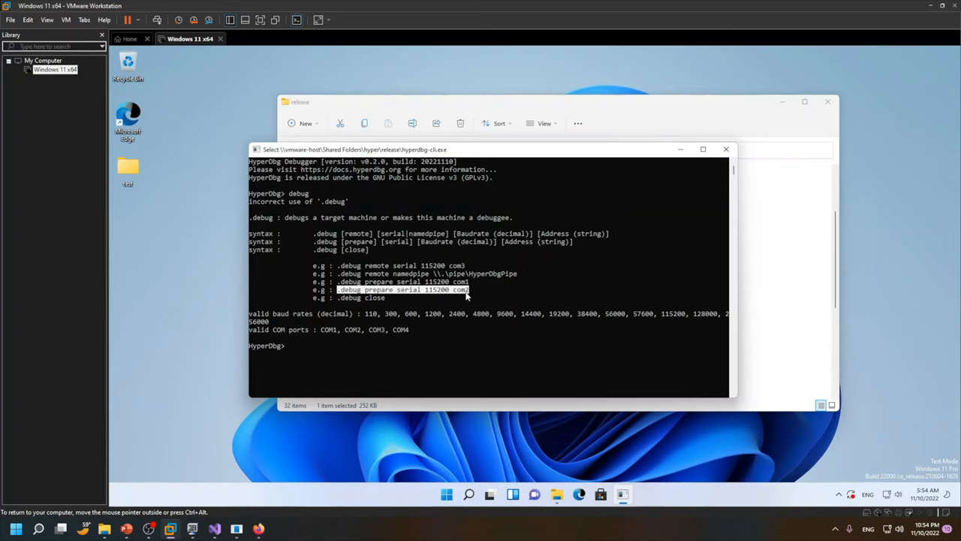
pyautogui.moveTo(420, 160)
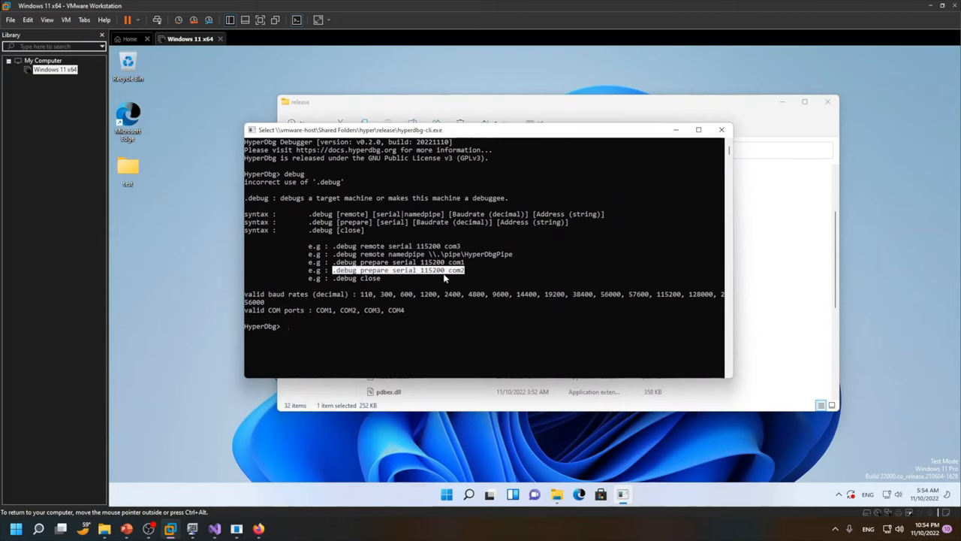
pyautogui.moveTo(458, 277)
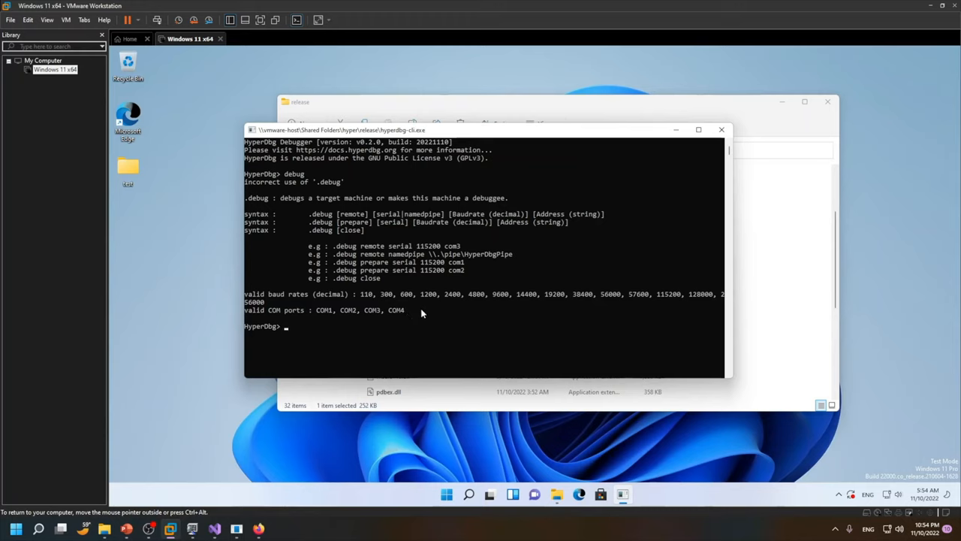
# - Enter .debug prepare serial 115200 com2 to prepare the VM as a debuggee
pyautogui.write('.debug prepare serial 115200 com2')
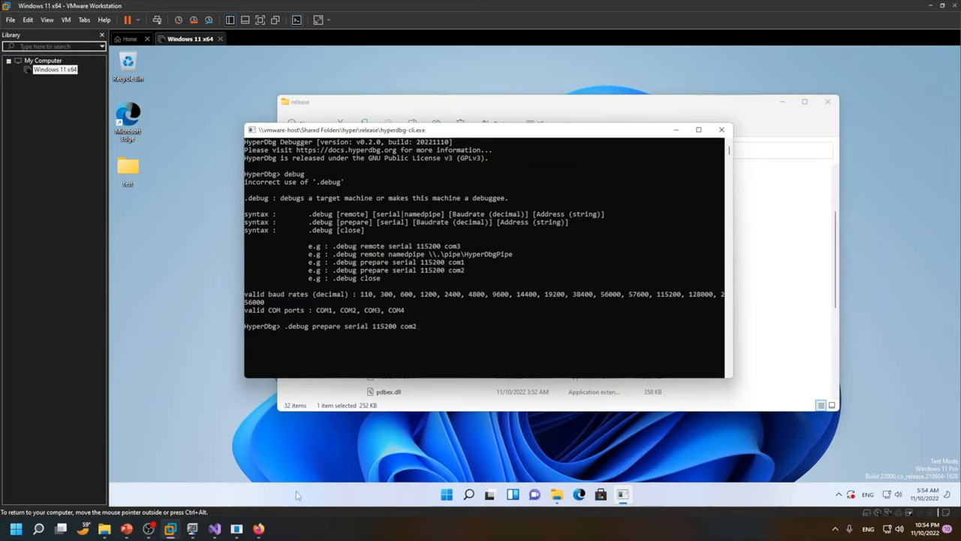
pyautogui.moveTo(203, 221)
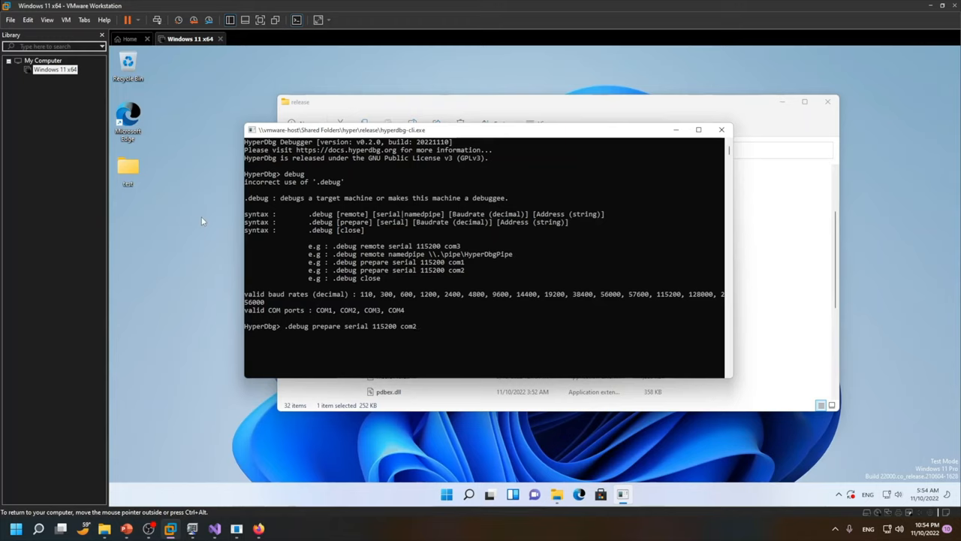
pyautogui.moveTo(368, 343)
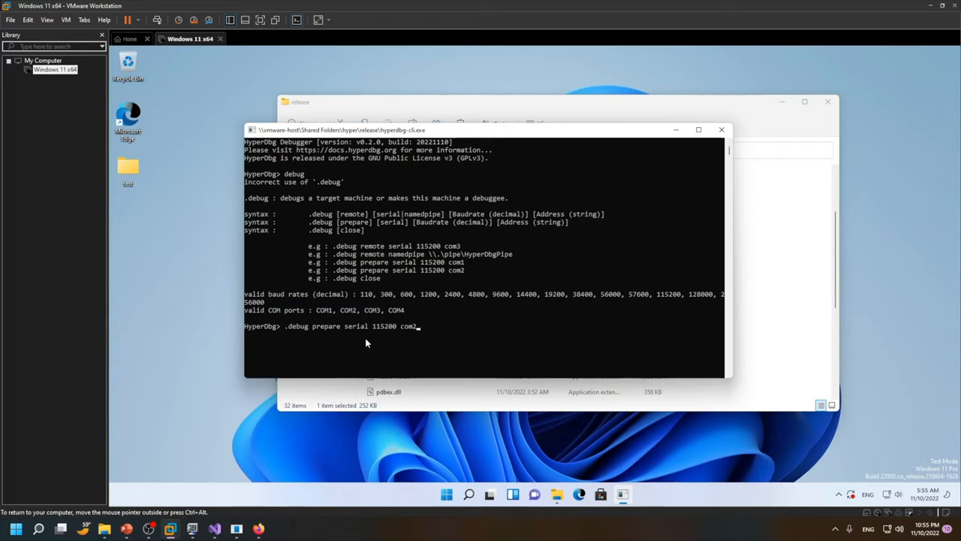
pyautogui.moveTo(86, 75)
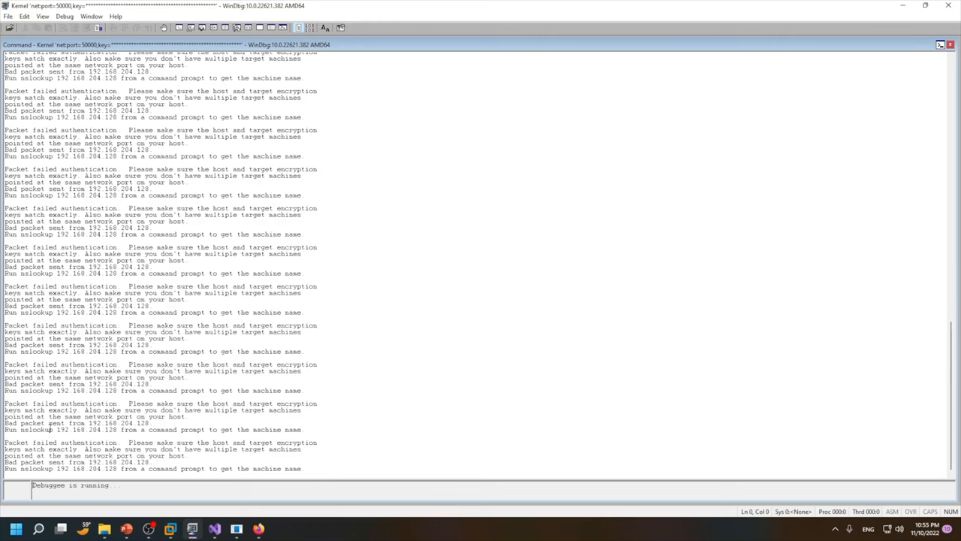
# - Select the WinDbg log lines reporting the target restarted and reconnected on port 50000
pyautogui.moveTo(4, 442); pyautogui.dragTo(308, 468)
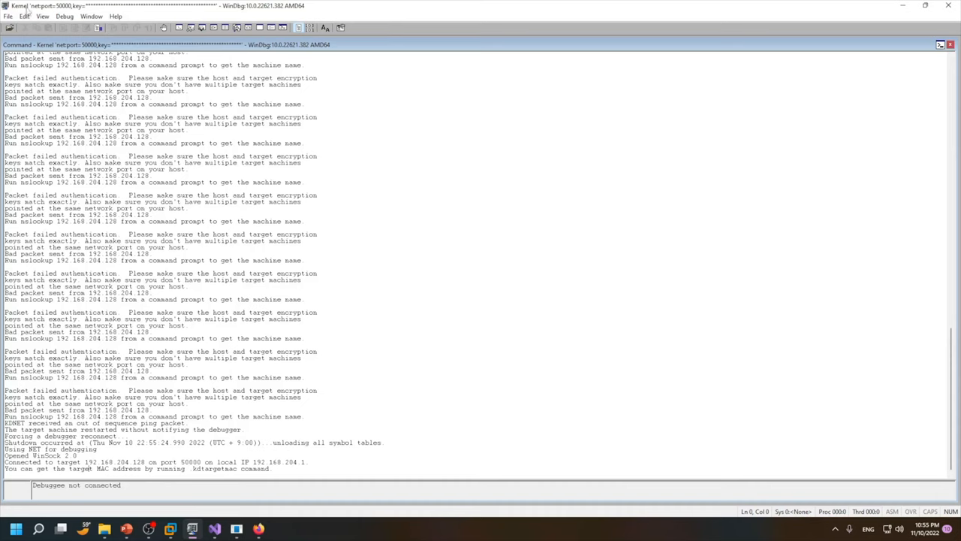
pyautogui.moveTo(609, 295)
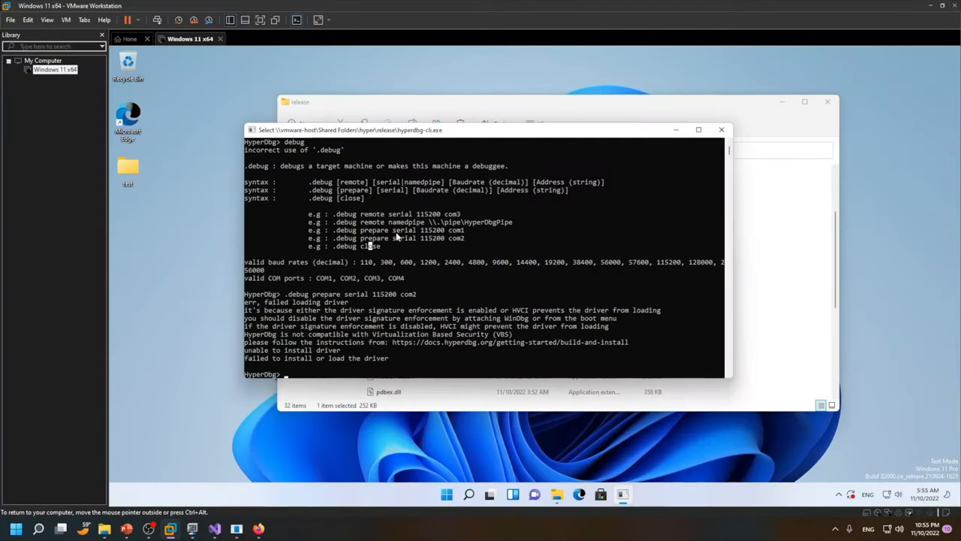
# - Re-run .debug prepare serial 115200 com2, this time loading the vmm module successfully
pyautogui.write('.debug prepare serial 115200 com2')
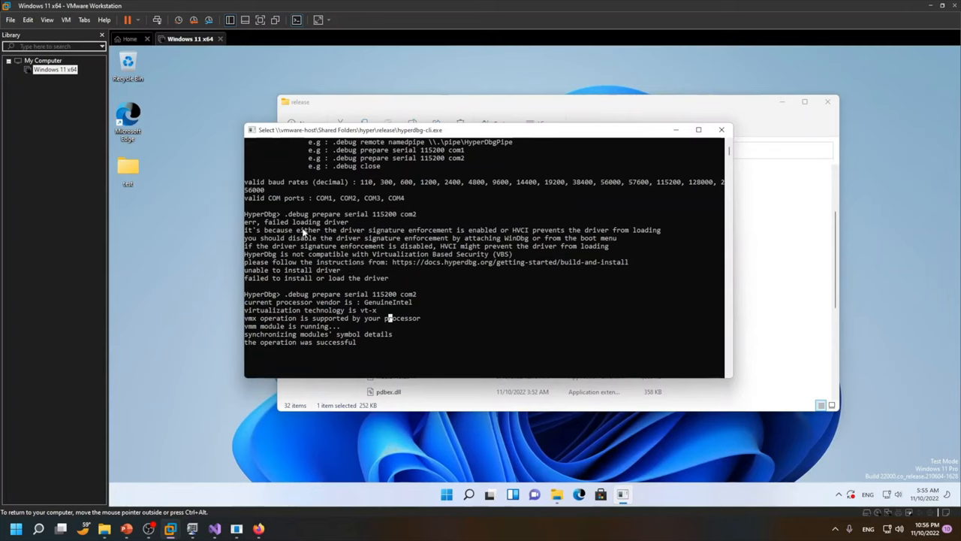
pyautogui.moveTo(337, 339)
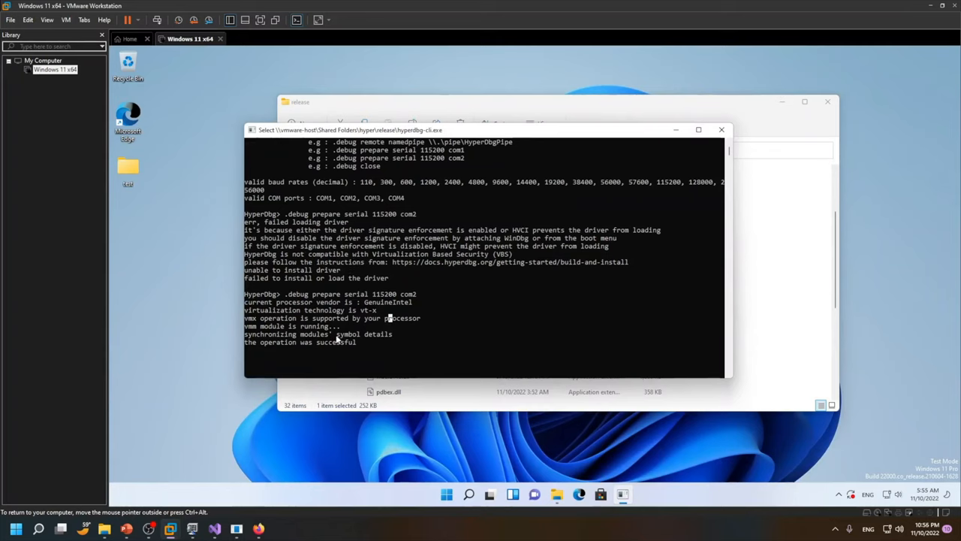
pyautogui.moveTo(345, 346)
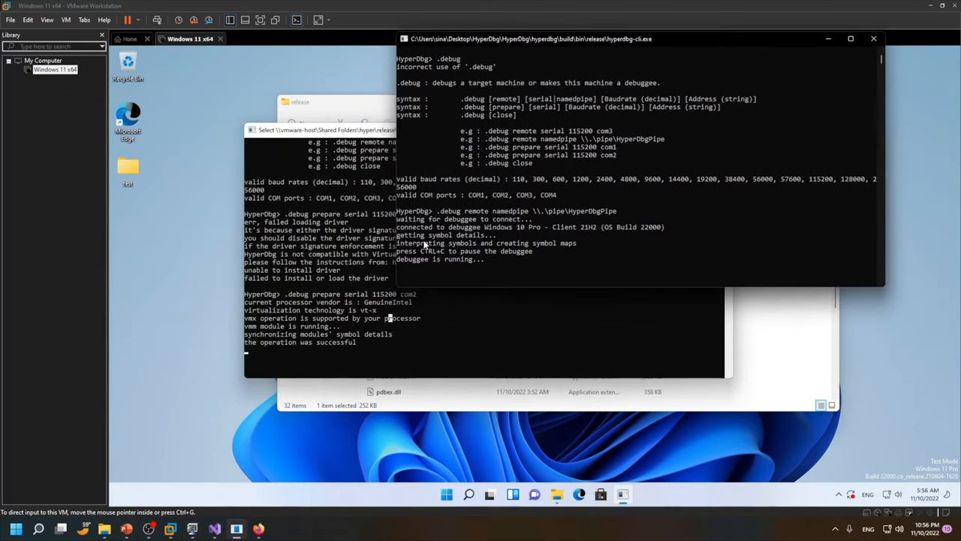
pyautogui.moveTo(443, 235)
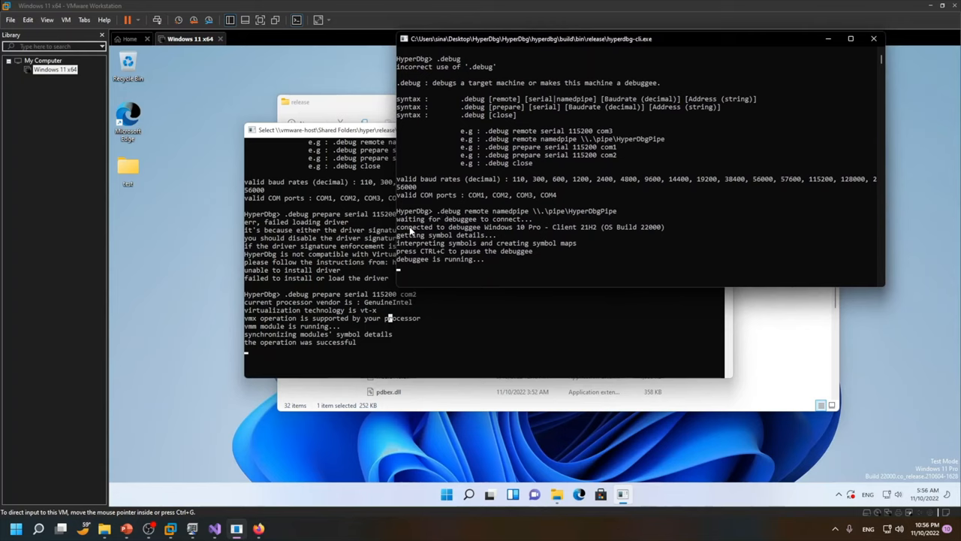
pyautogui.moveTo(505, 236)
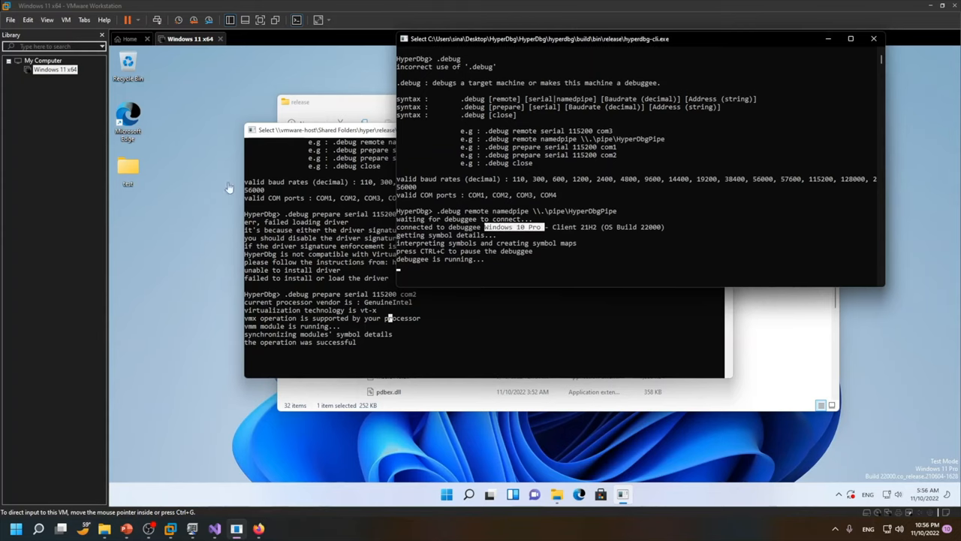
pyautogui.moveTo(299, 182)
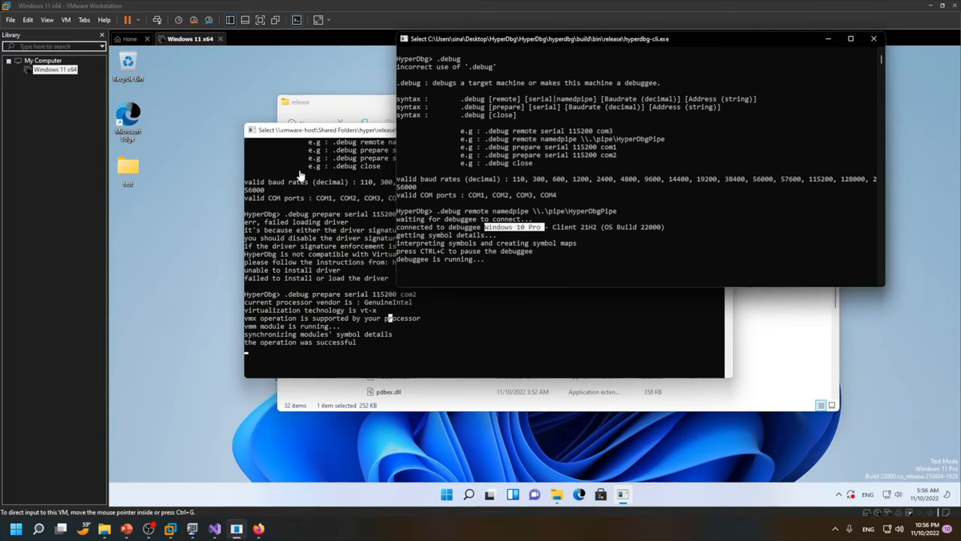
pyautogui.moveTo(281, 141)
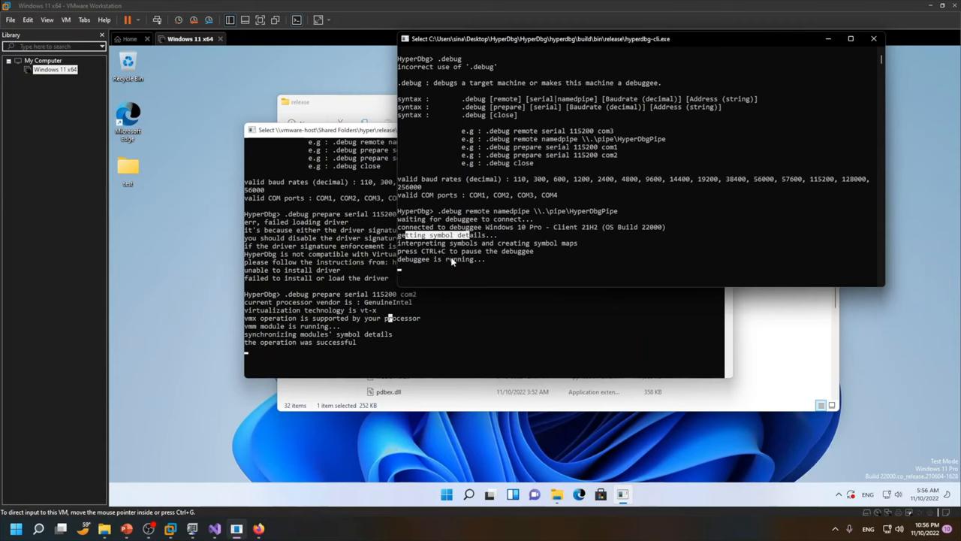
pyautogui.moveTo(481, 251)
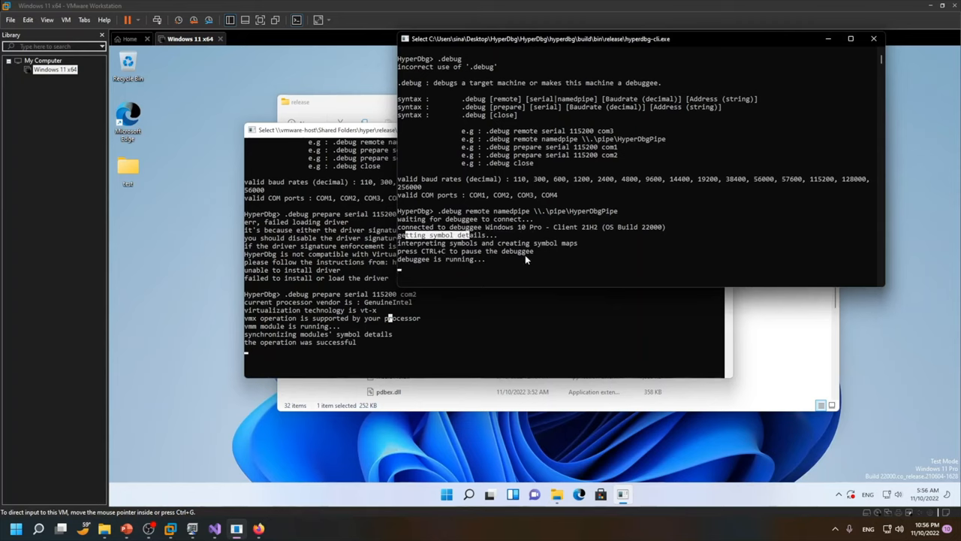
pyautogui.moveTo(529, 67)
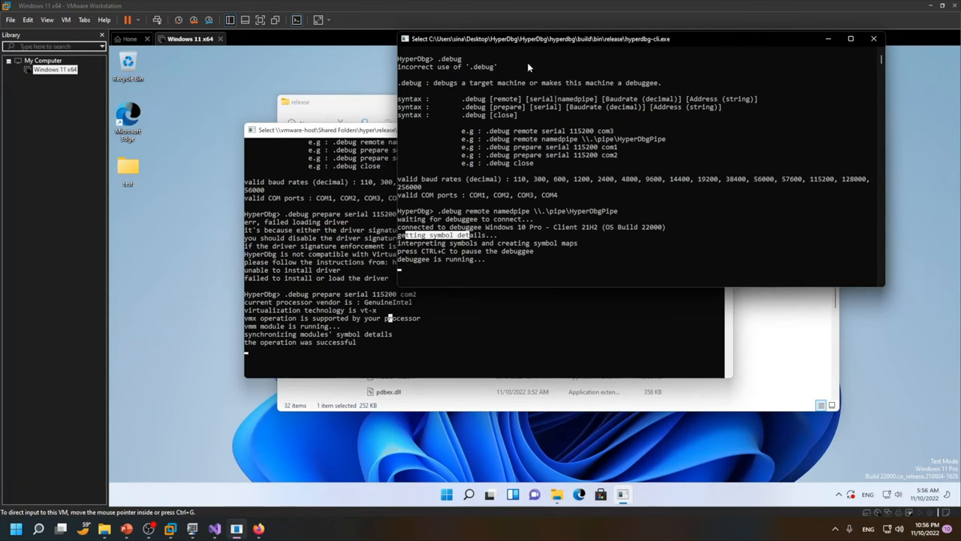
# - Move the connected host HyperDbg console further right after attaching to the HyperDbgPipe debuggee
pyautogui.moveTo(540, 38); pyautogui.dragTo(609, 28)
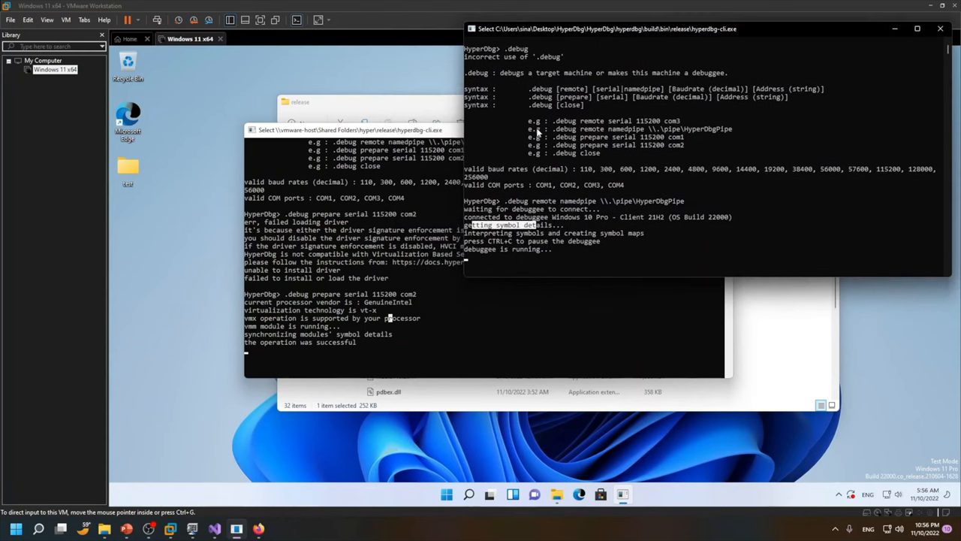
pyautogui.moveTo(272, 360)
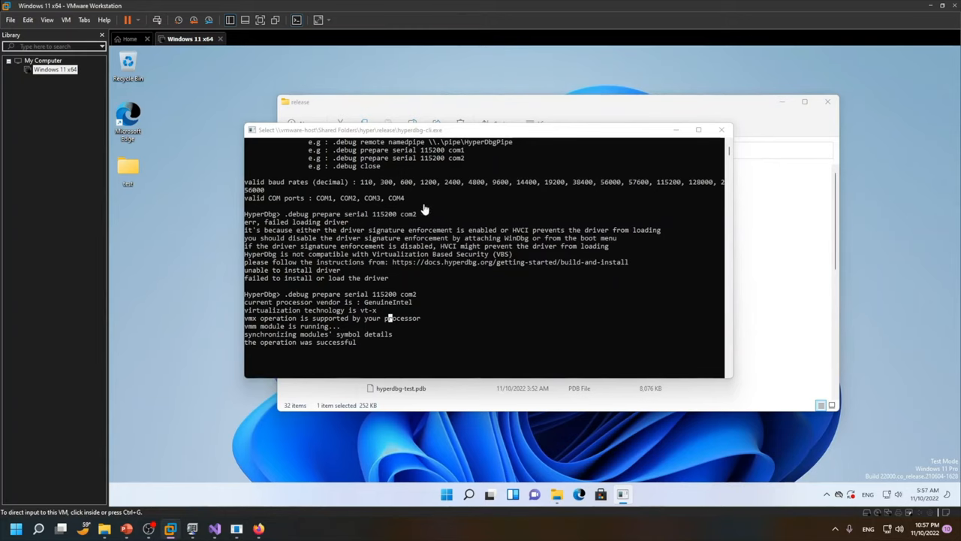
pyautogui.moveTo(306, 310)
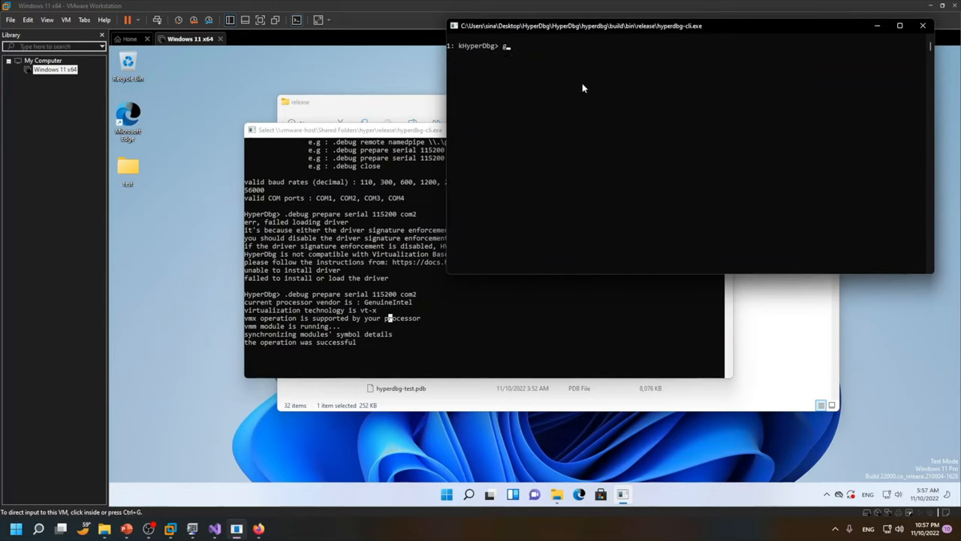
# - Resume the paused debuggee with the g command from the kHyperDbg prompt
pyautogui.write('g')
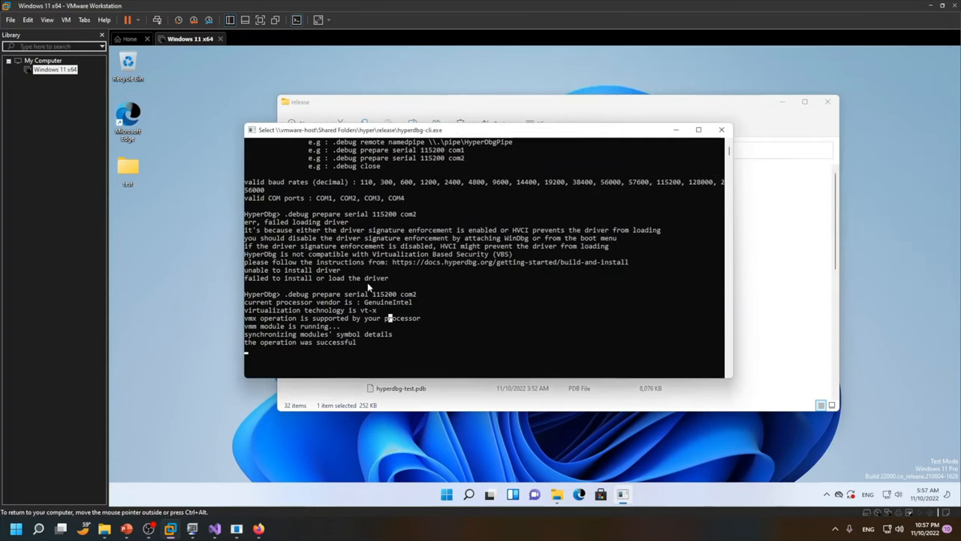
pyautogui.moveTo(272, 526)
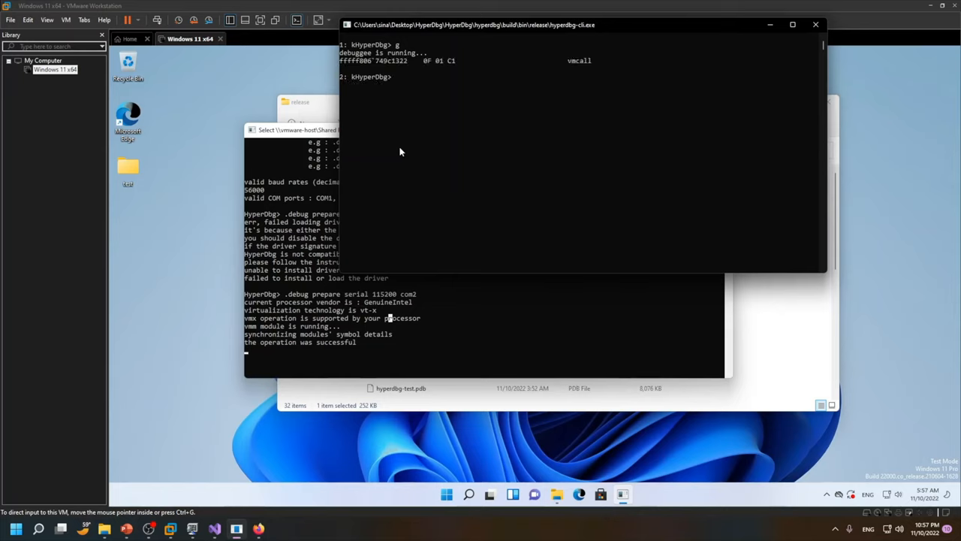
pyautogui.moveTo(257, 259)
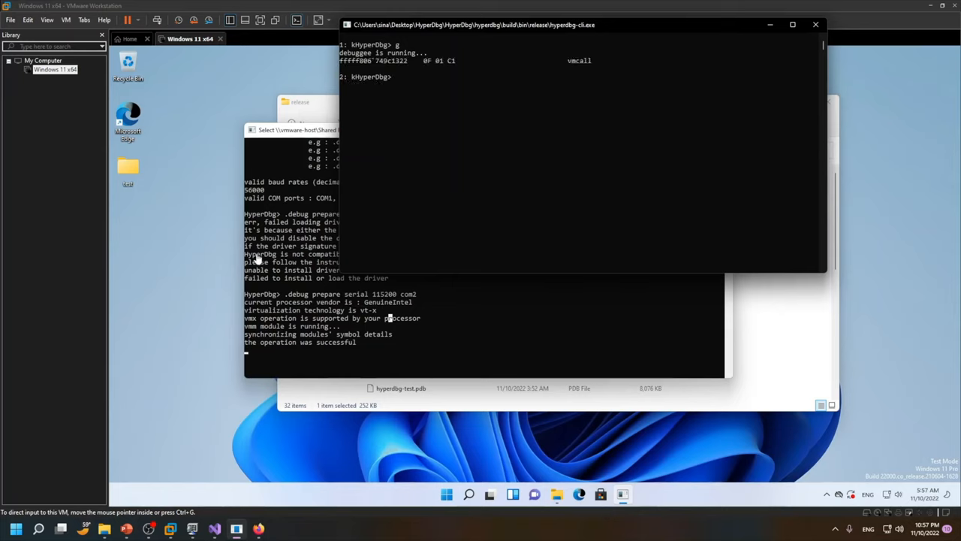
pyautogui.moveTo(194, 242)
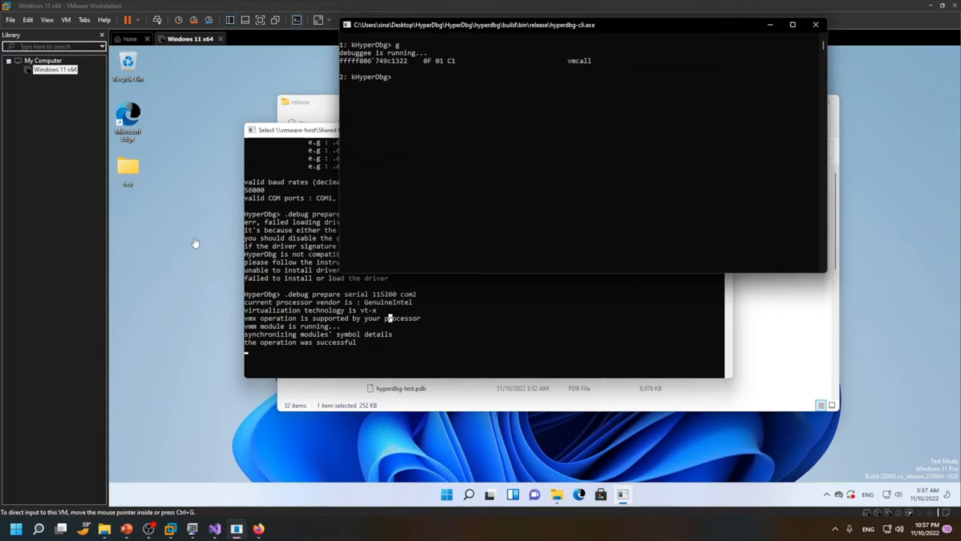
pyautogui.moveTo(158, 484)
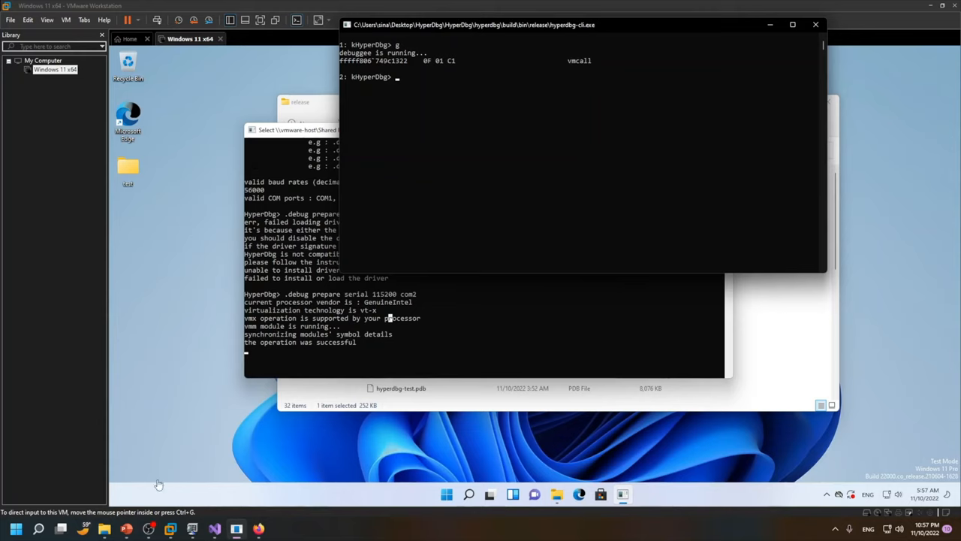
pyautogui.moveTo(127, 529)
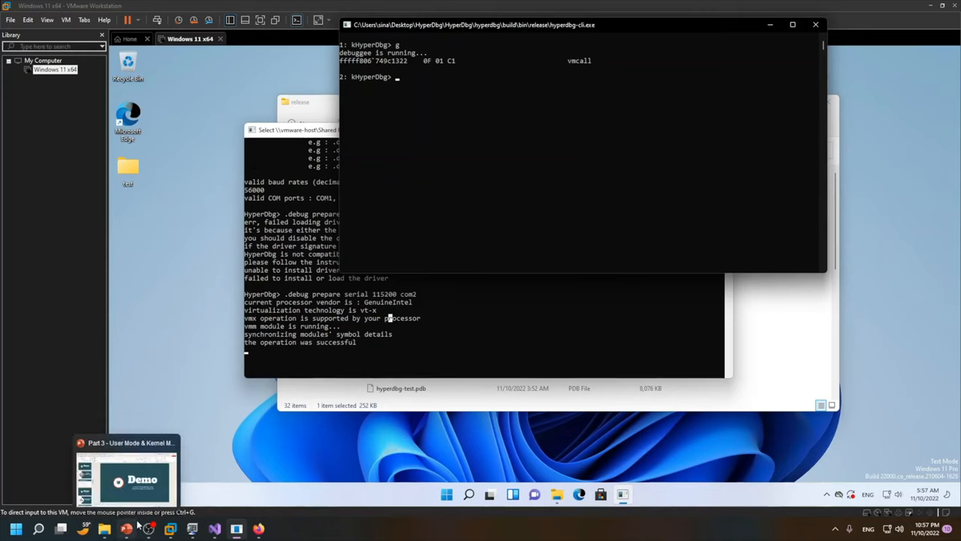